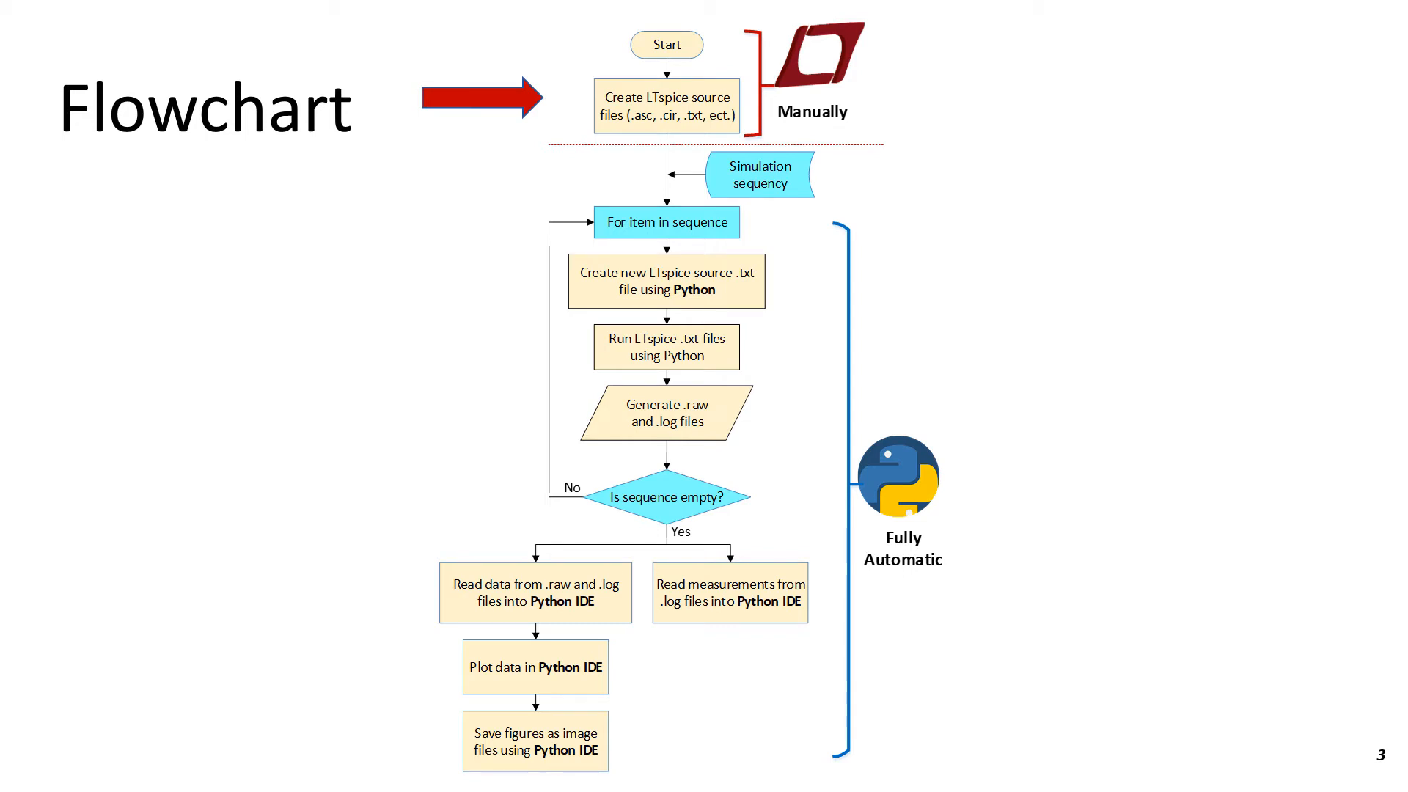
- Bring up the Sec7-4 Solution folder and select Project_2nd_LPF_TRAN.asc
left_click(79, 781)
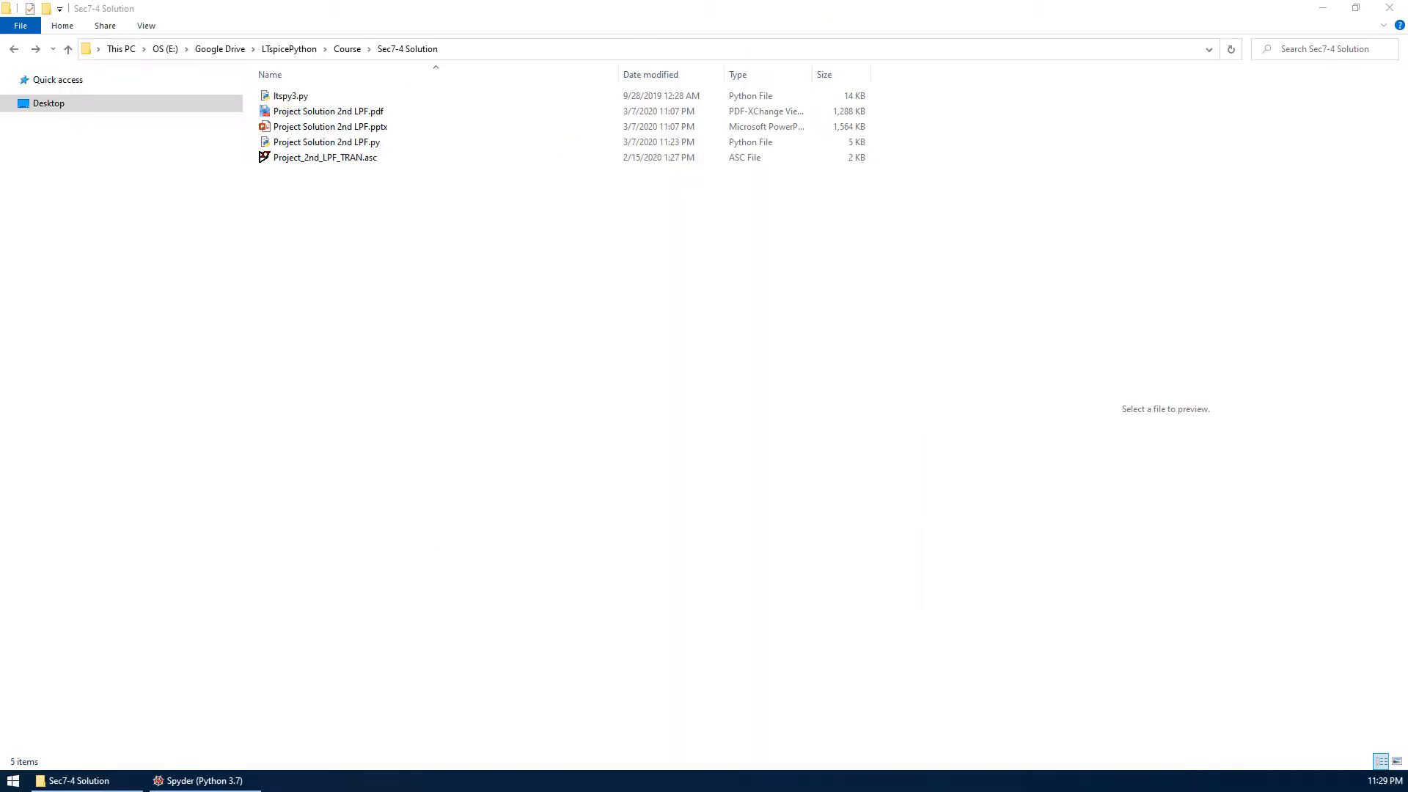
mouse_move(462, 267)
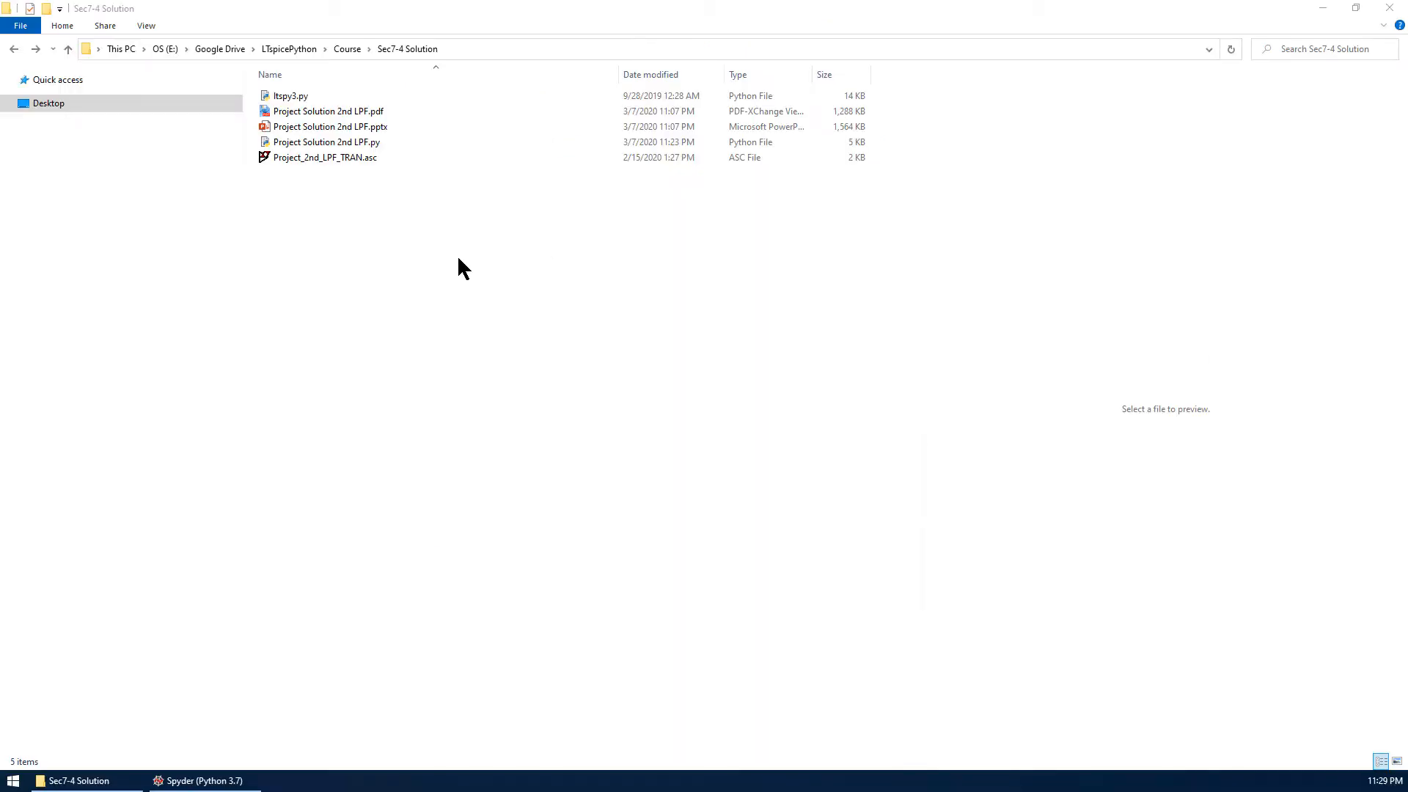
left_click(322, 157)
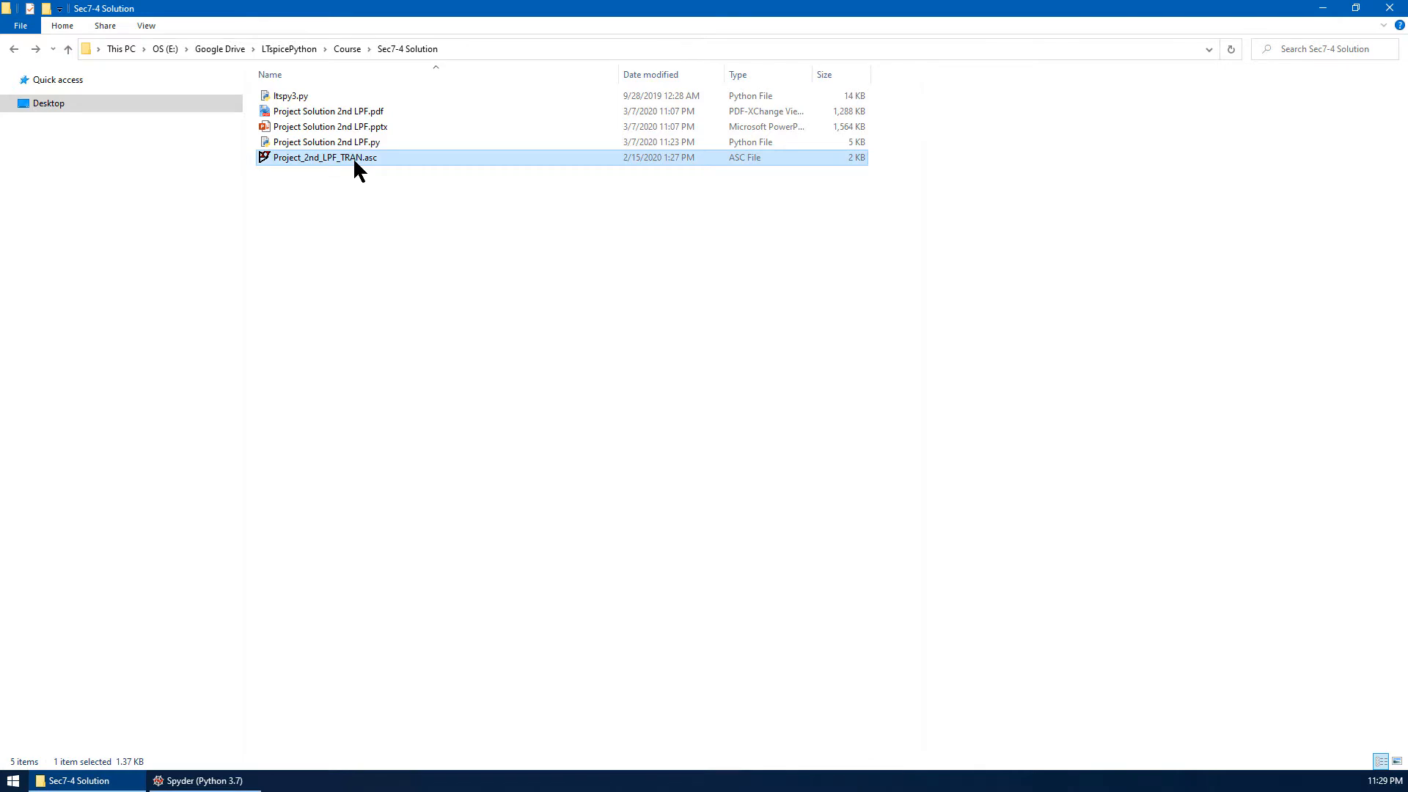
- Show the schematic's SPICE netlist in LTspice and save it as Project_2nd_LPF_TRAN.cir
double_click(323, 157)
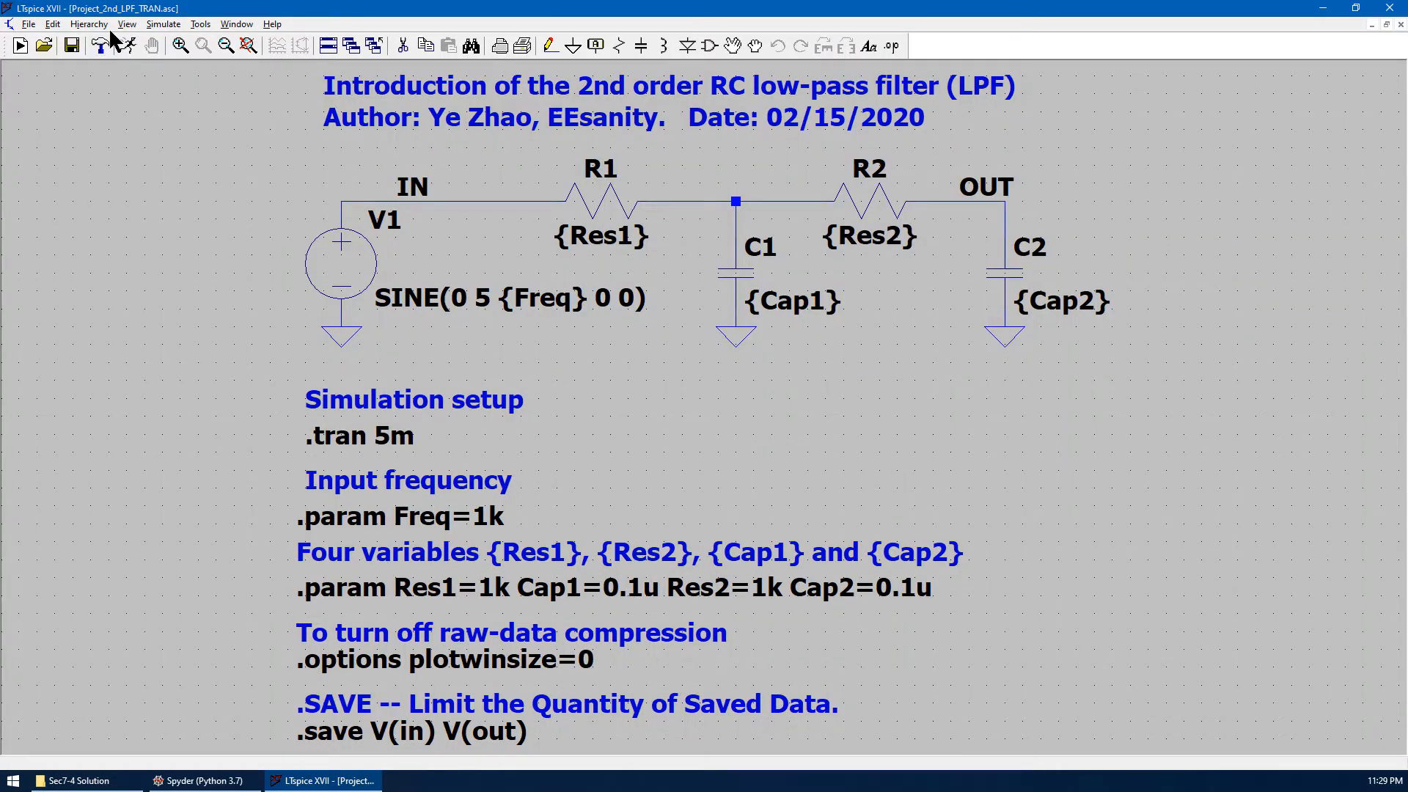
left_click(127, 25)
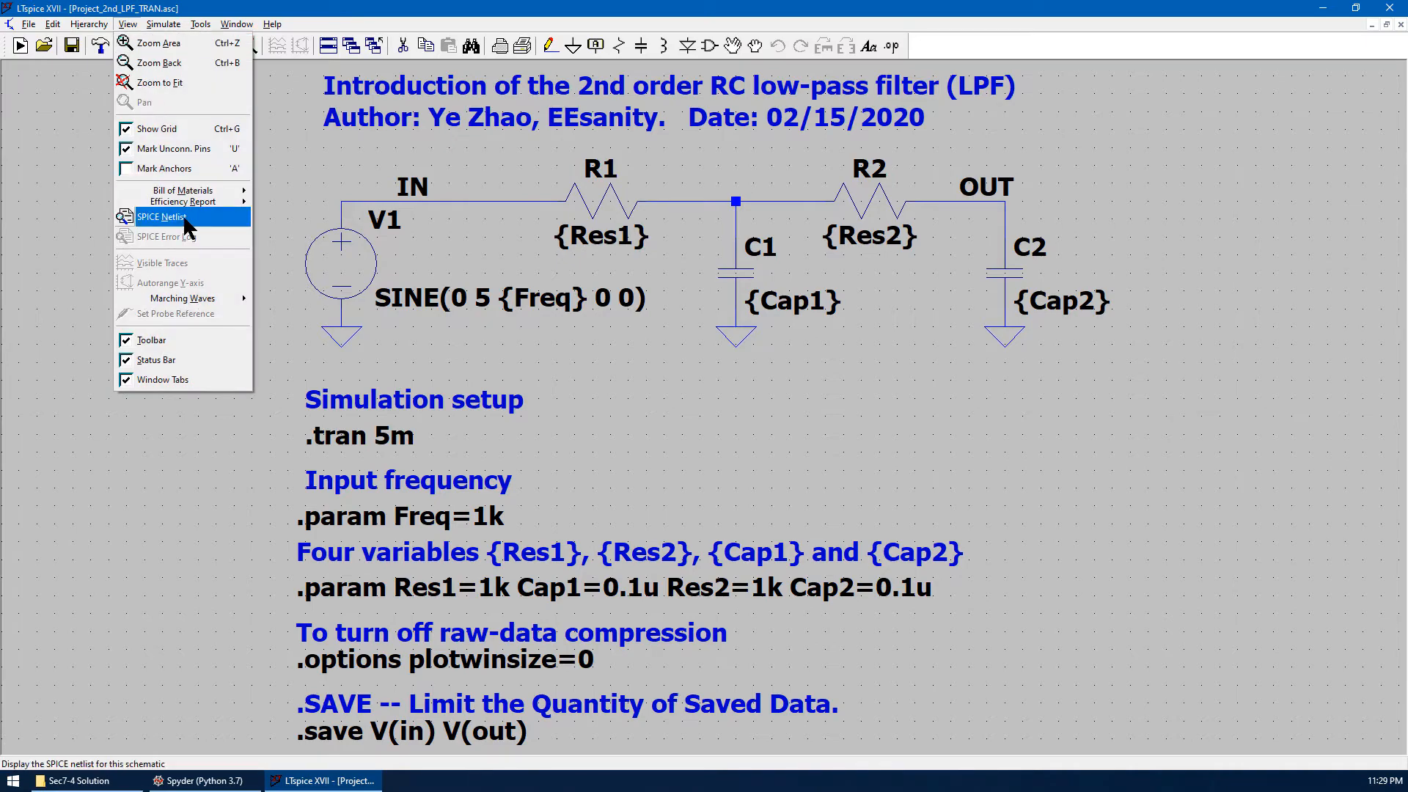
left_click(161, 217)
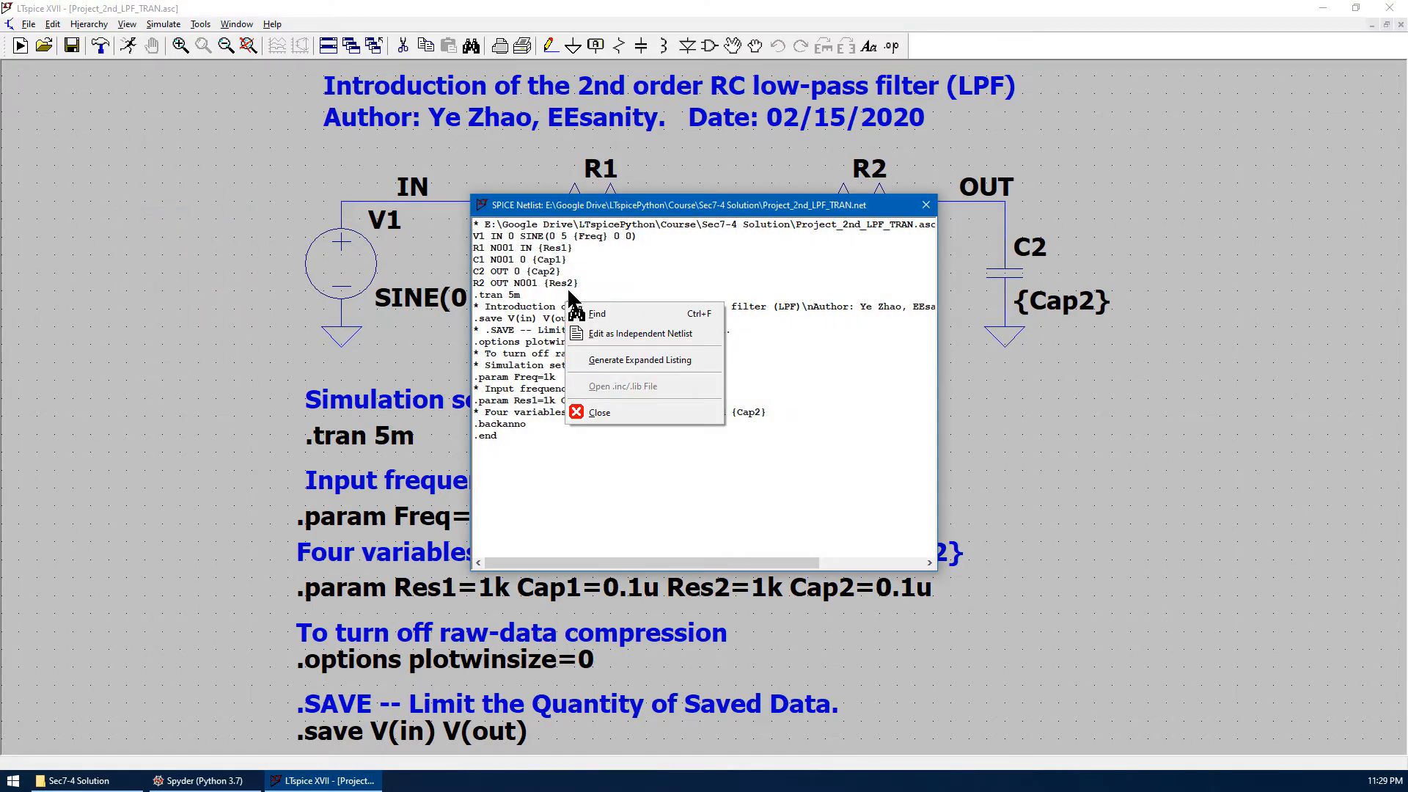
mouse_move(640, 333)
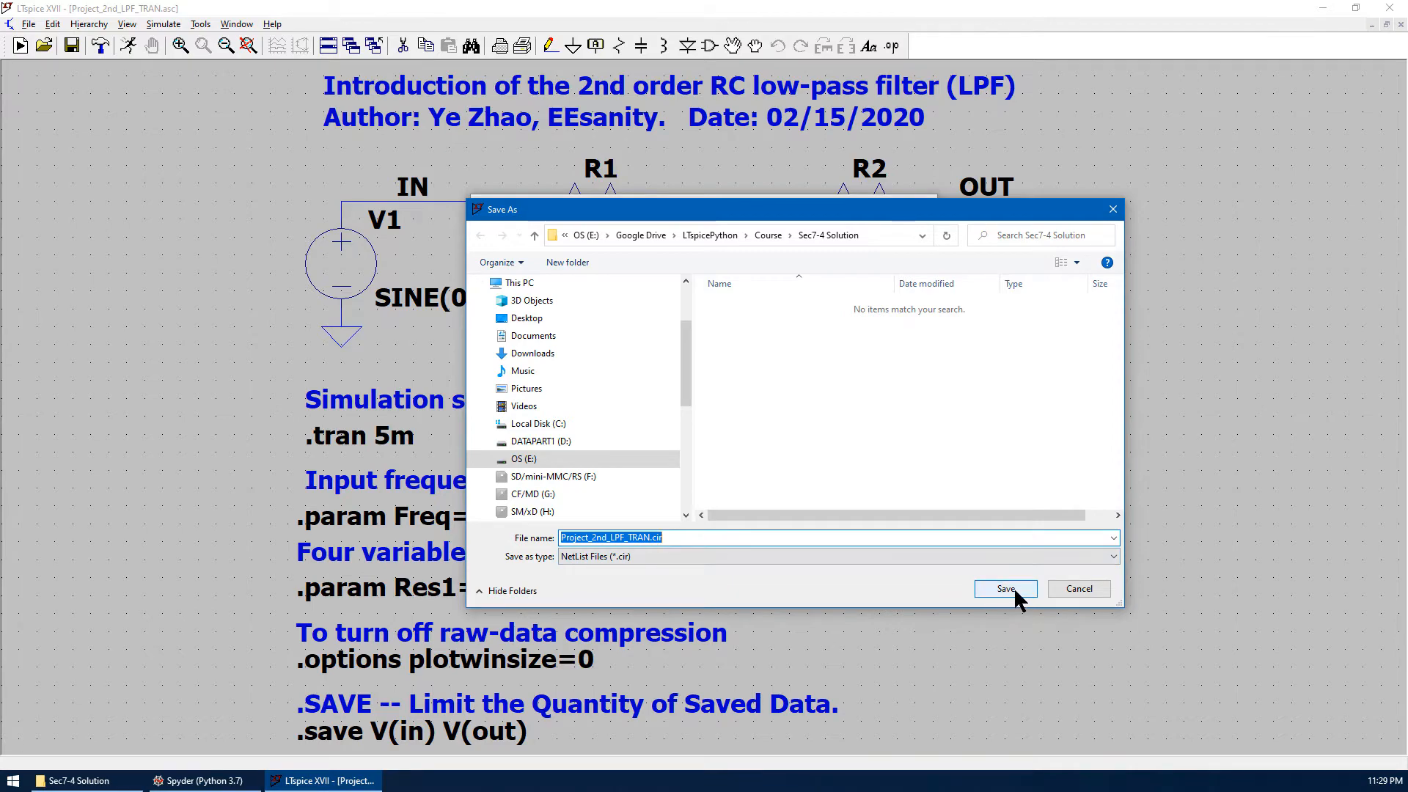
left_click(1003, 588)
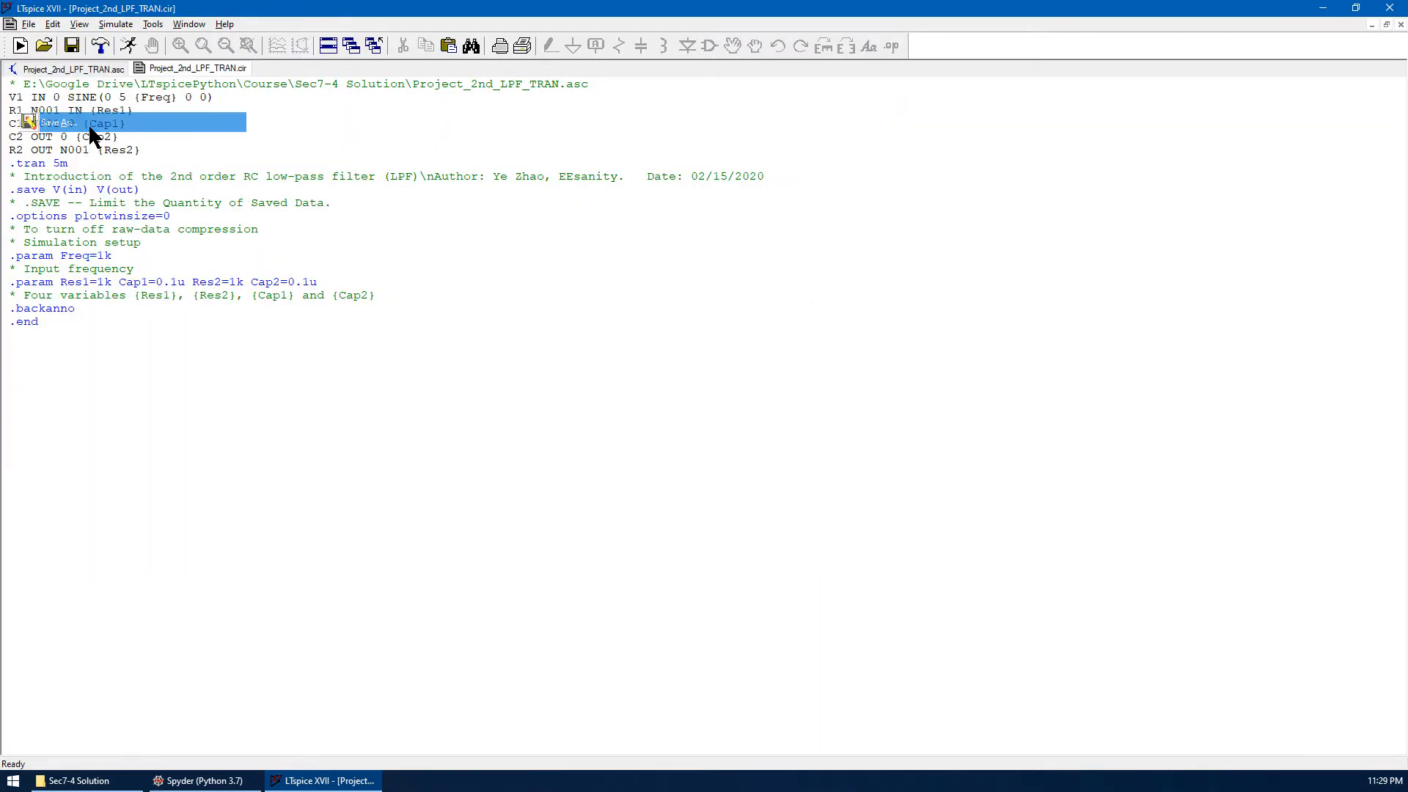
- Save the netlist again as ASCII text file Project_2nd_LPF_TRAN.txt
left_click(835, 556)
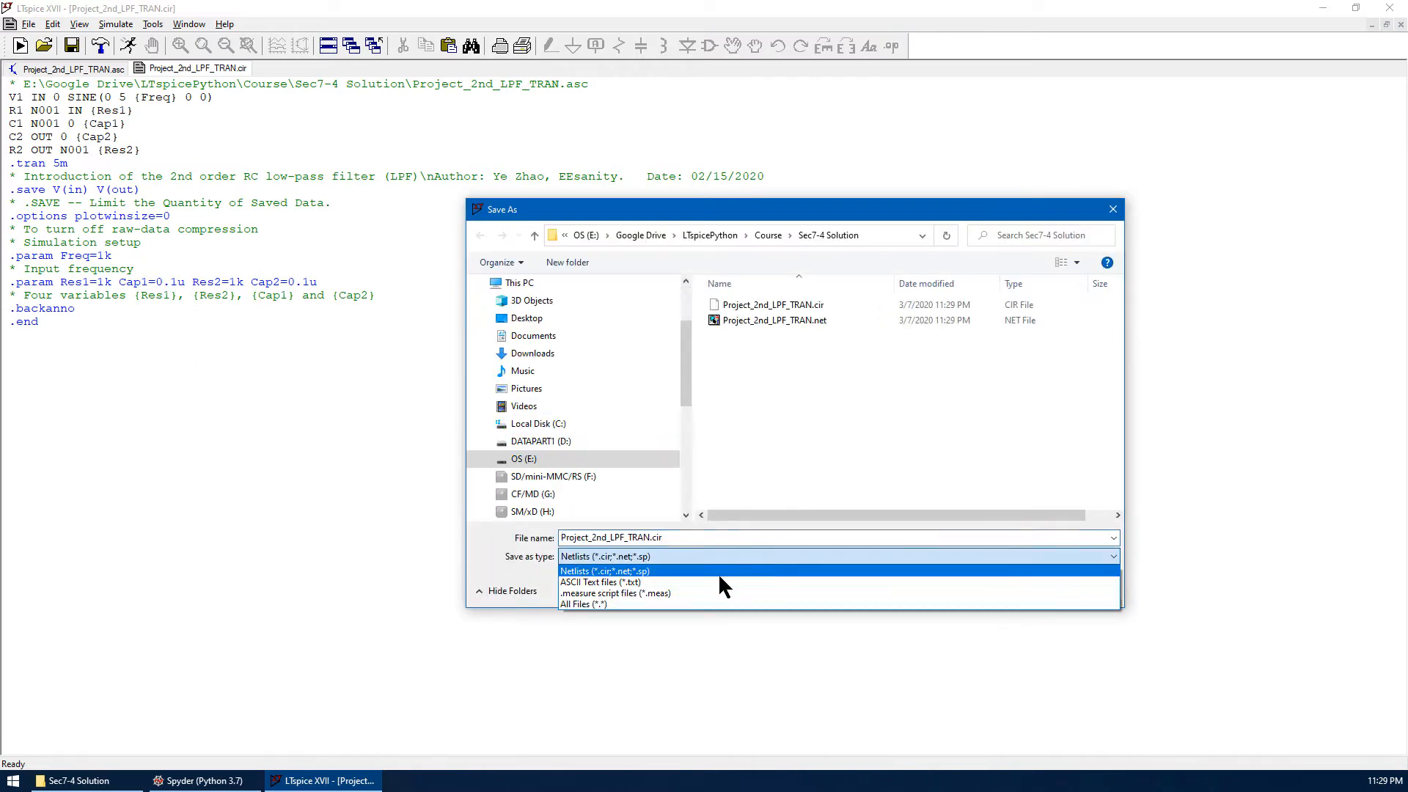
left_click(600, 582)
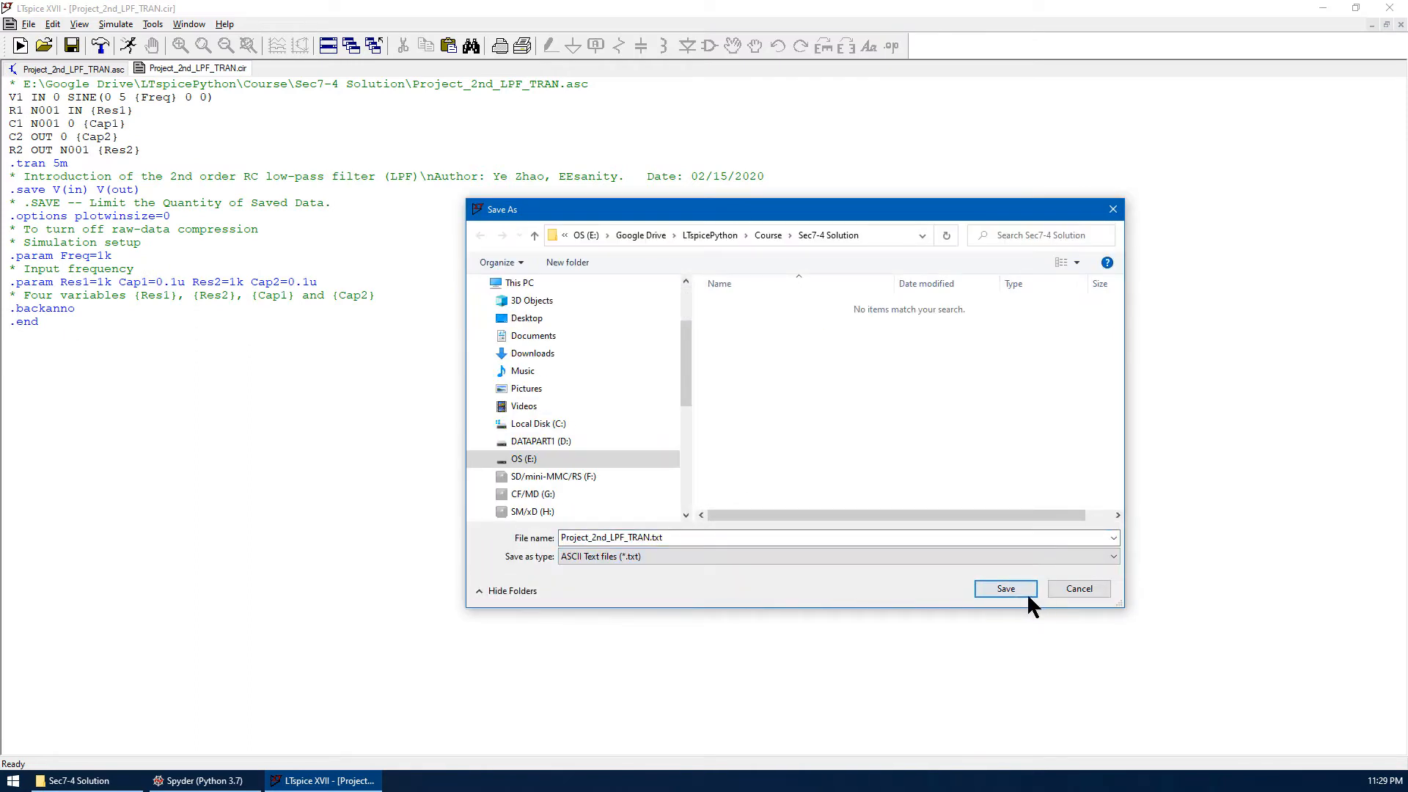
left_click(1005, 589)
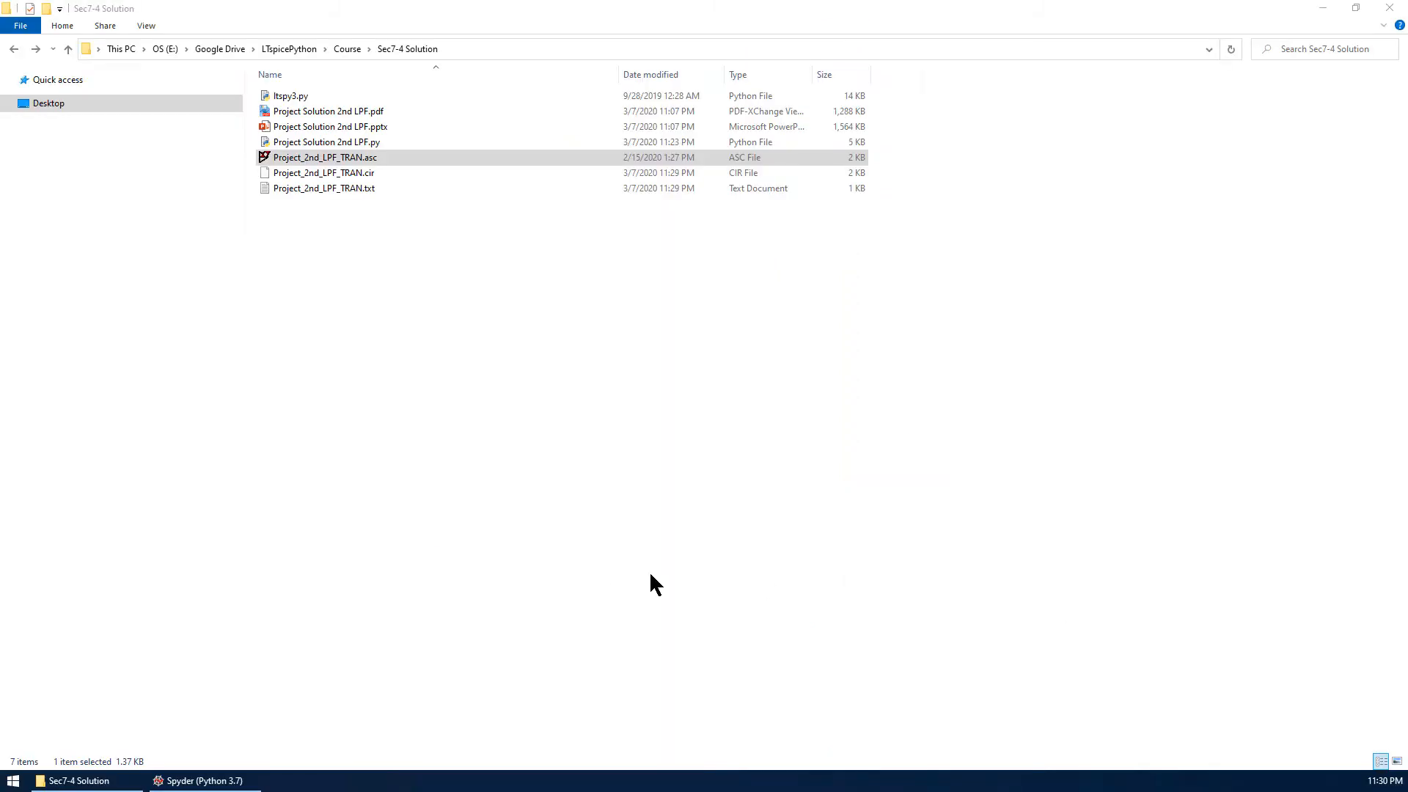
- Switch console plotting to a separate window with %matplotlib qt in Spyder
left_click(205, 780)
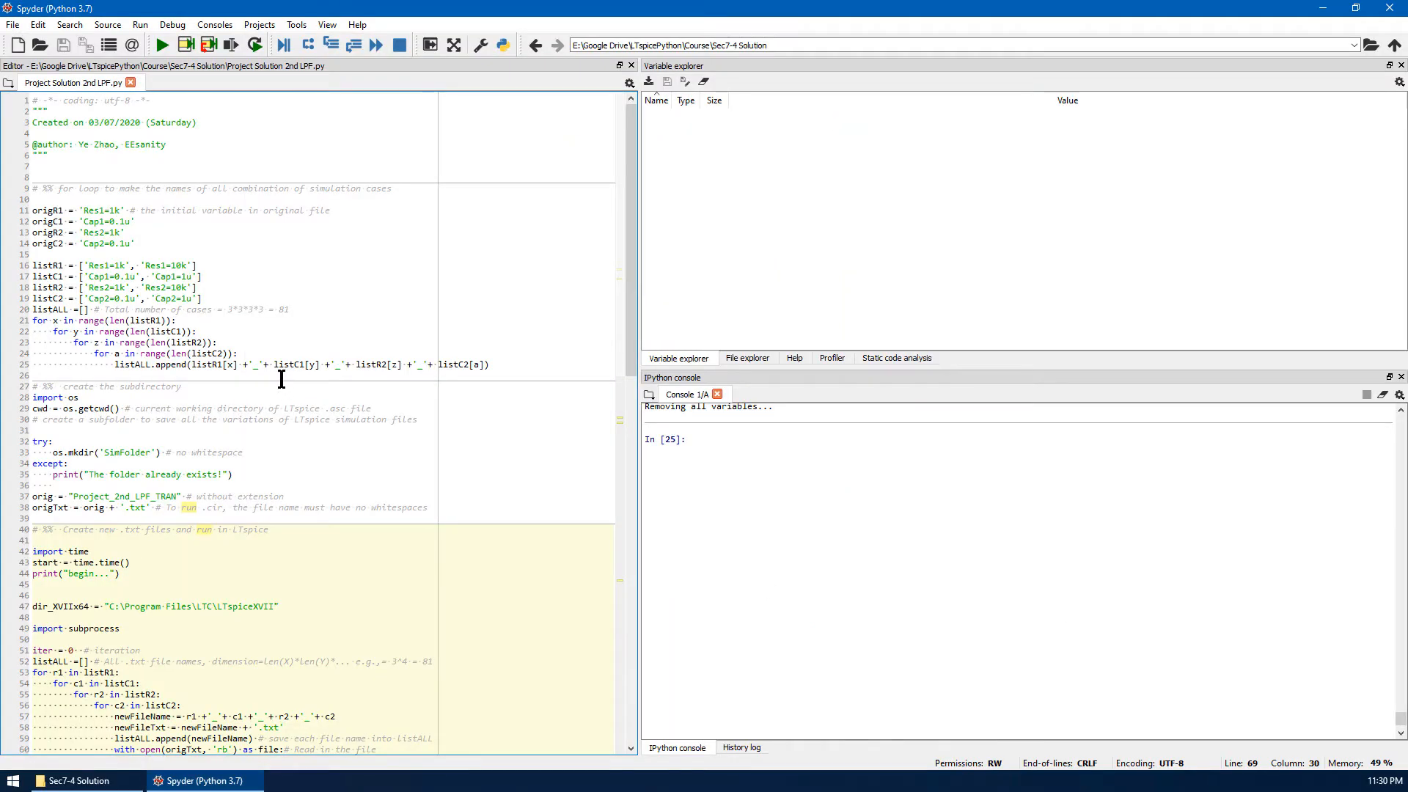
scroll("down", 3)
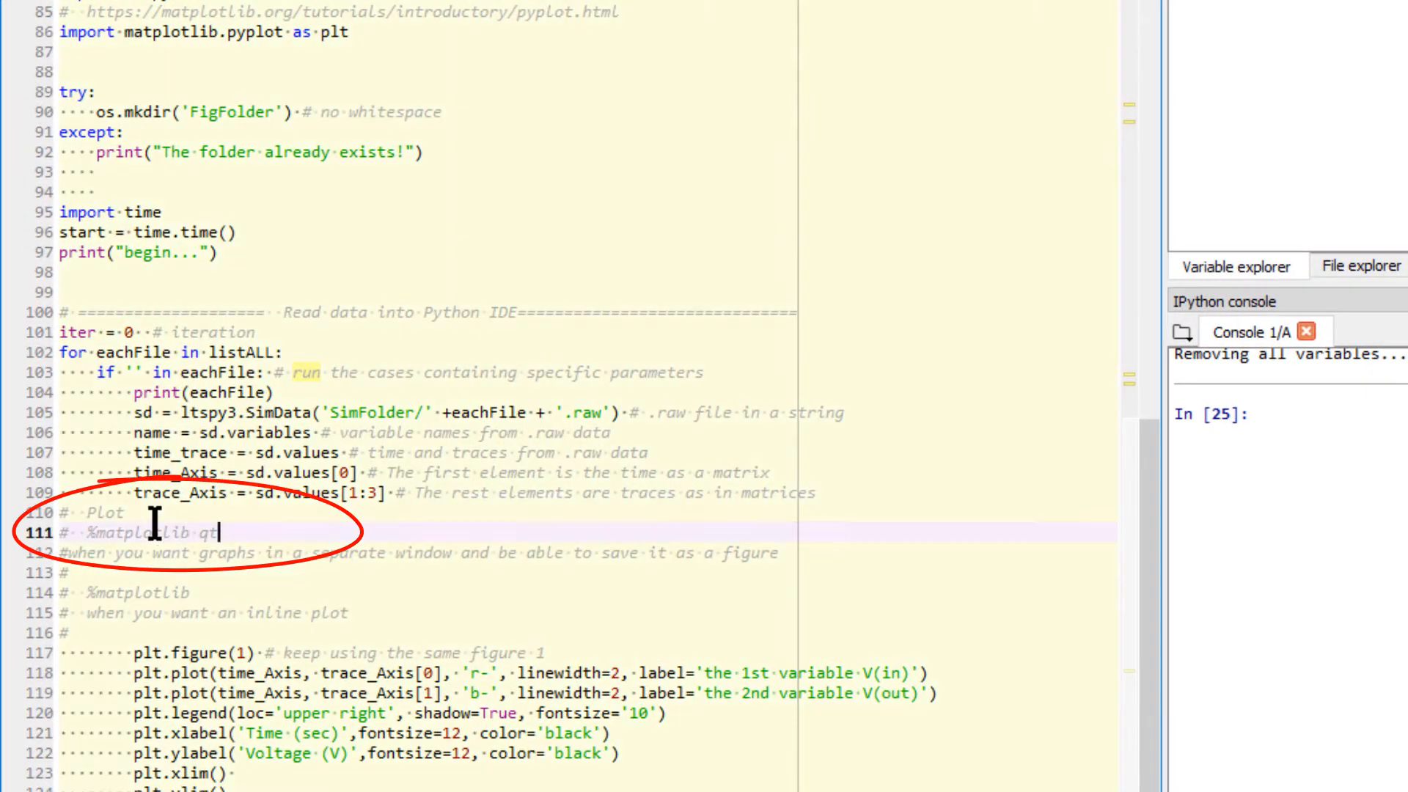
double_click(135, 533)
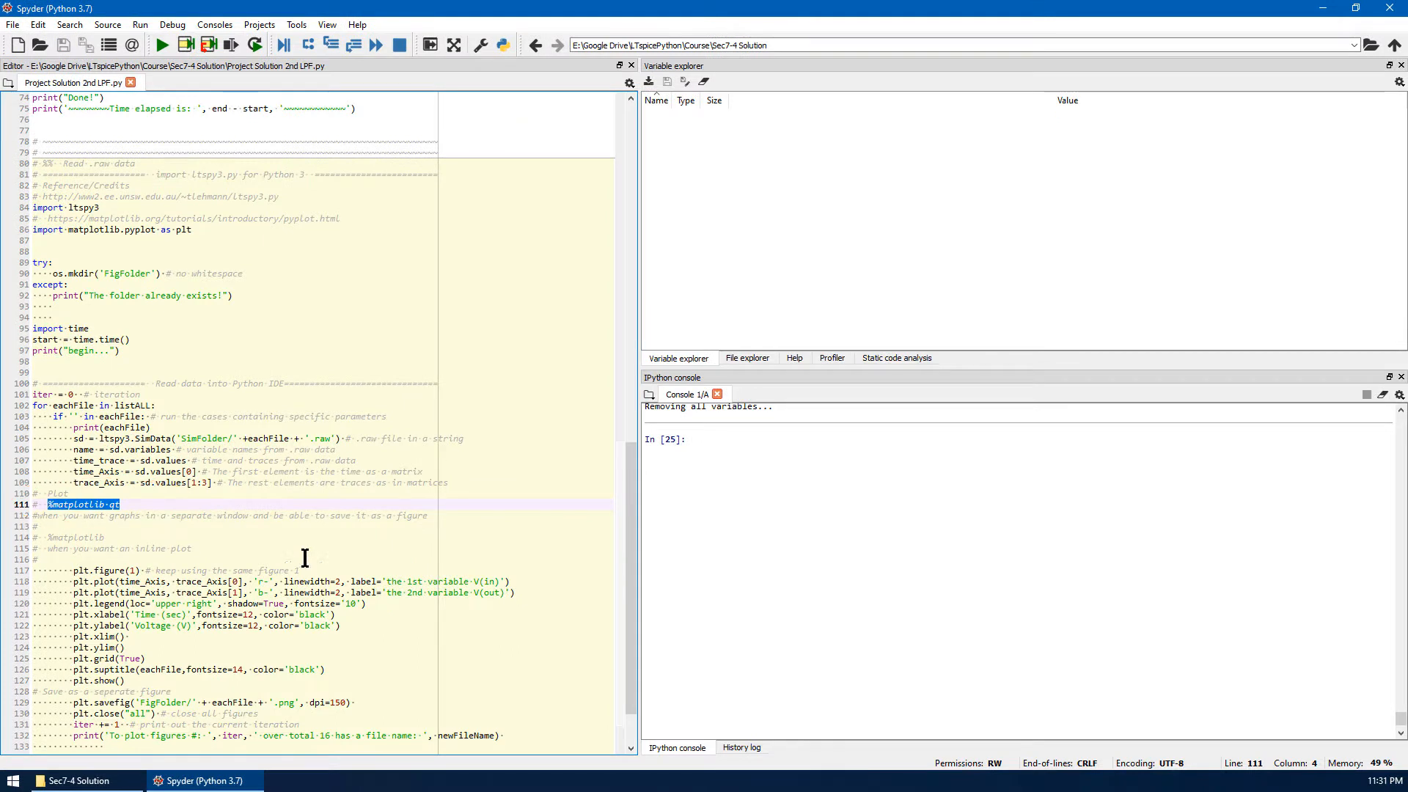
type("%matplotlib qt")
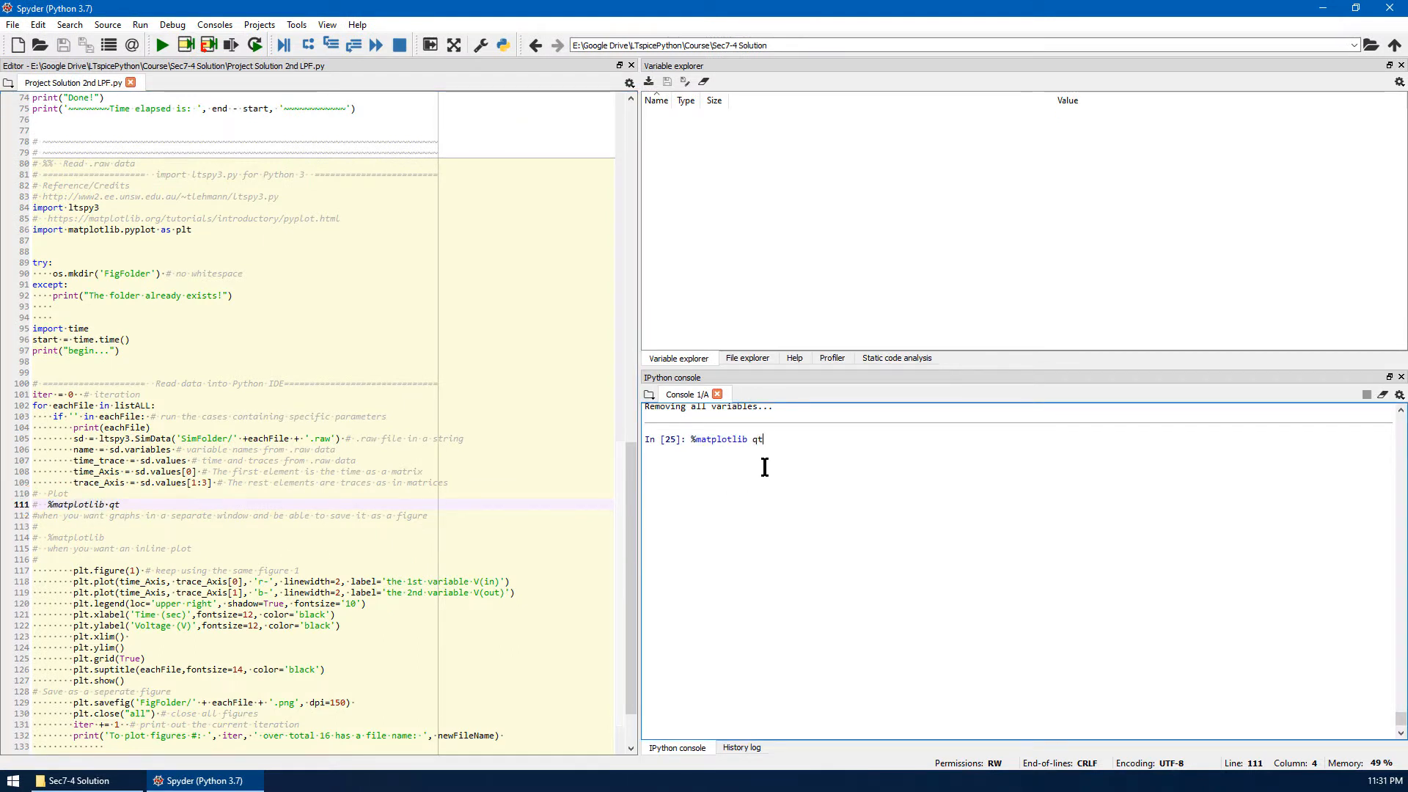
key("Return")
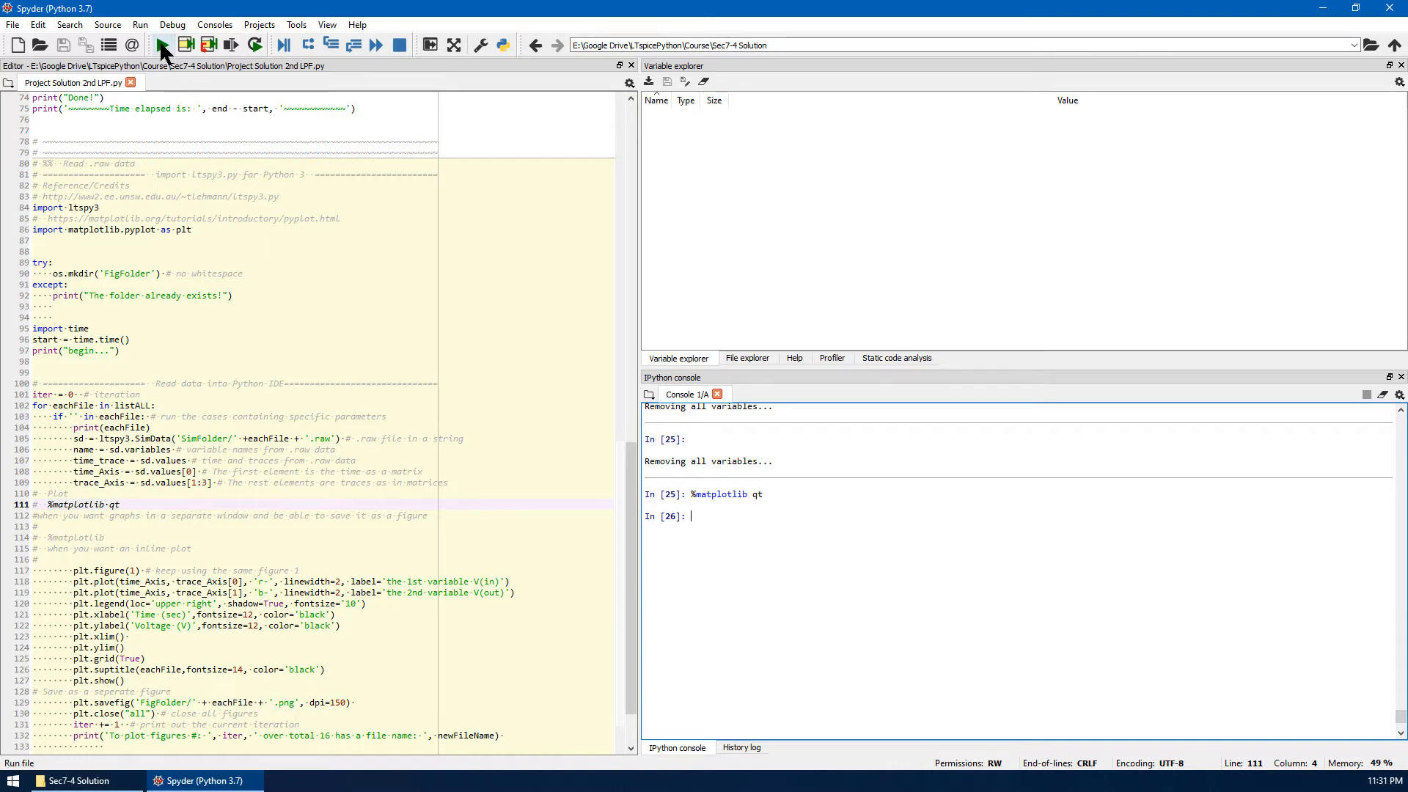
mouse_move(160, 45)
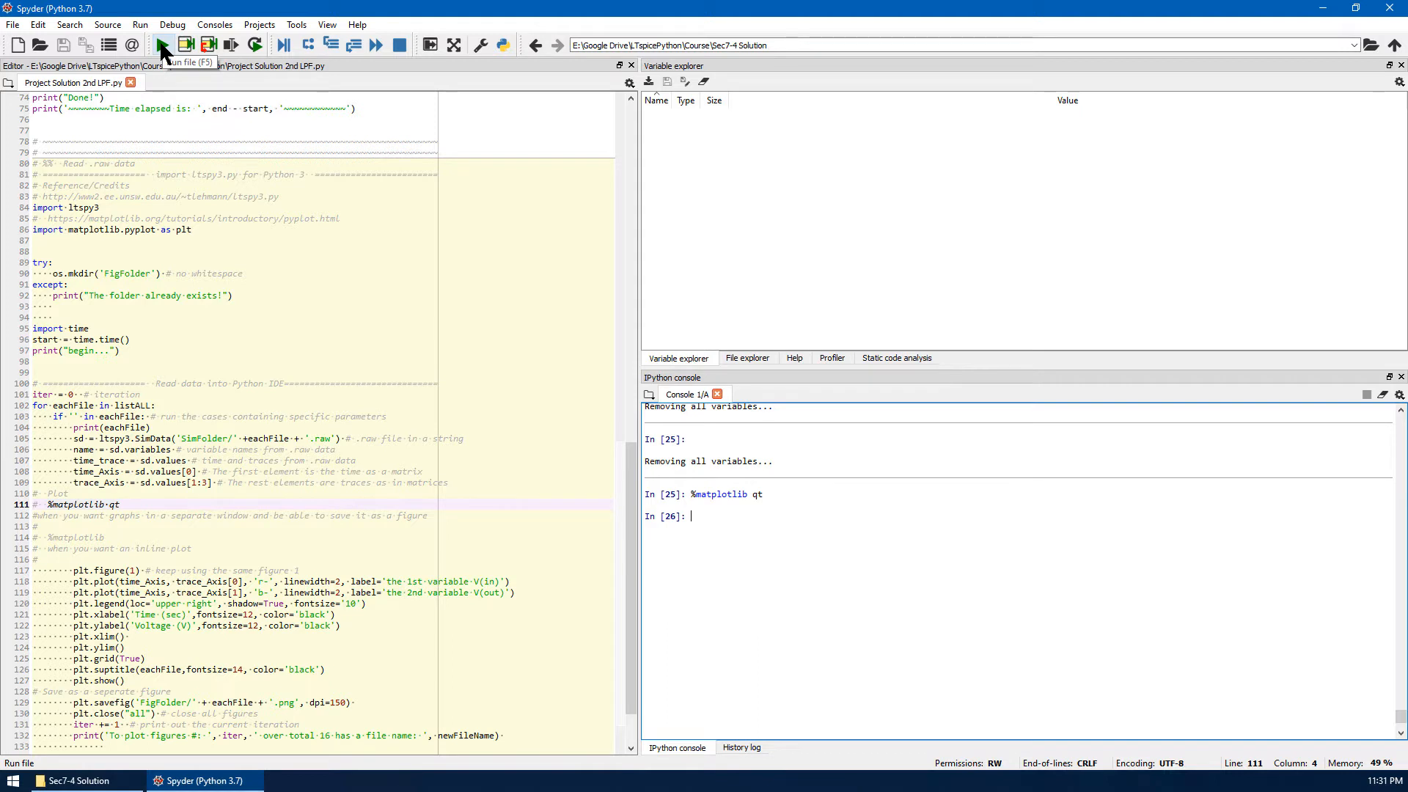
mouse_move(607, 562)
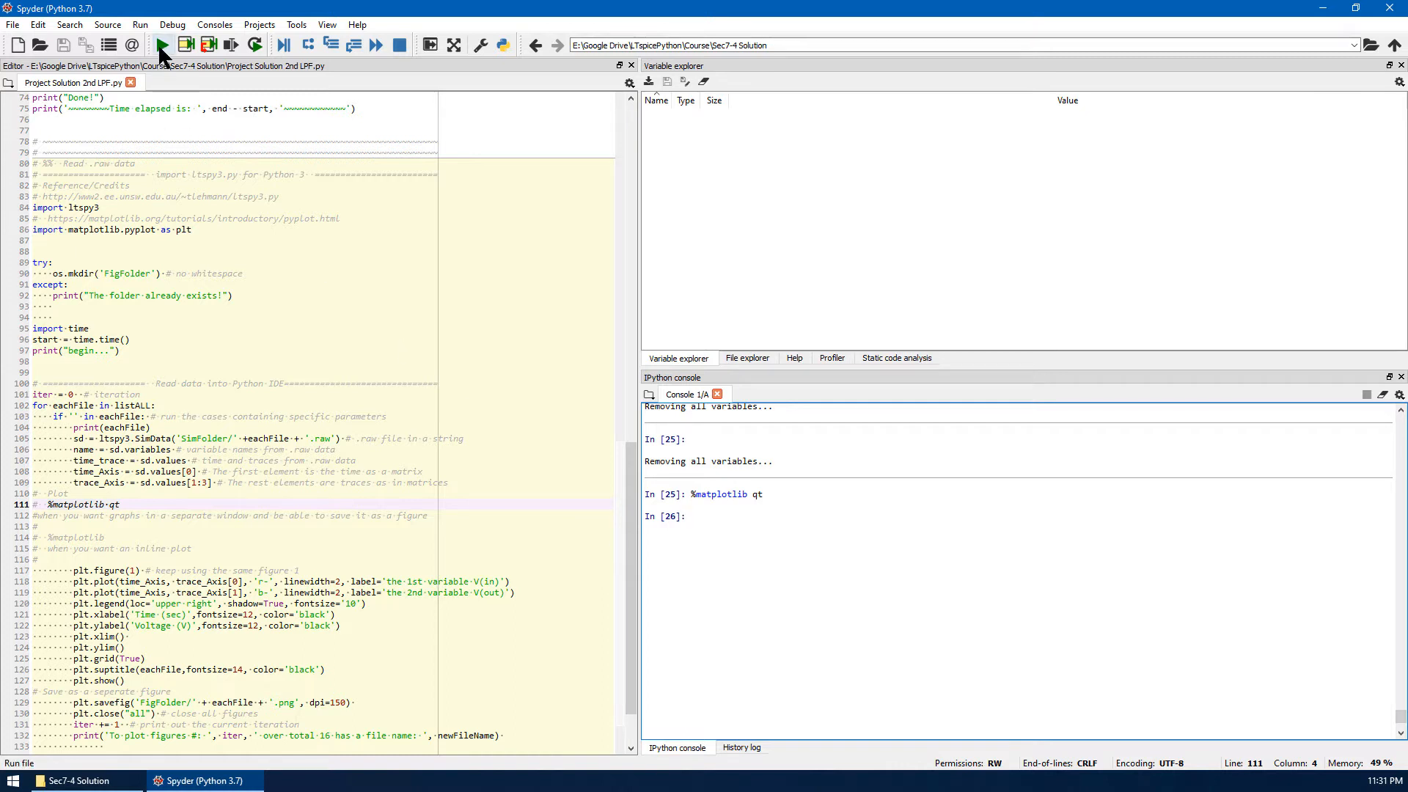
- Run the whole second-order low-pass filter simulation script
left_click(162, 46)
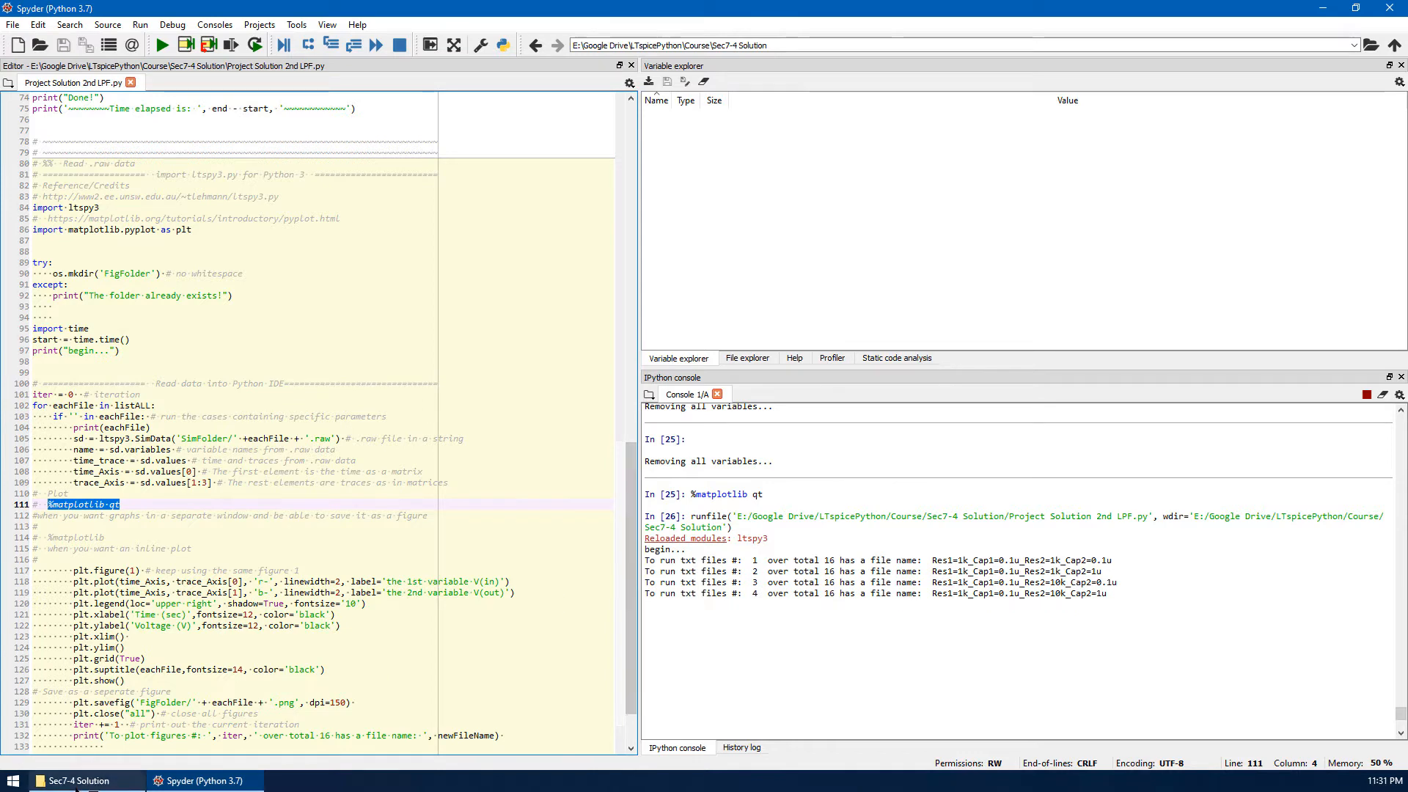
- Check SimFolder's generated .txt, .raw and .log files, then return to the running script in Spyder
left_click(79, 779)
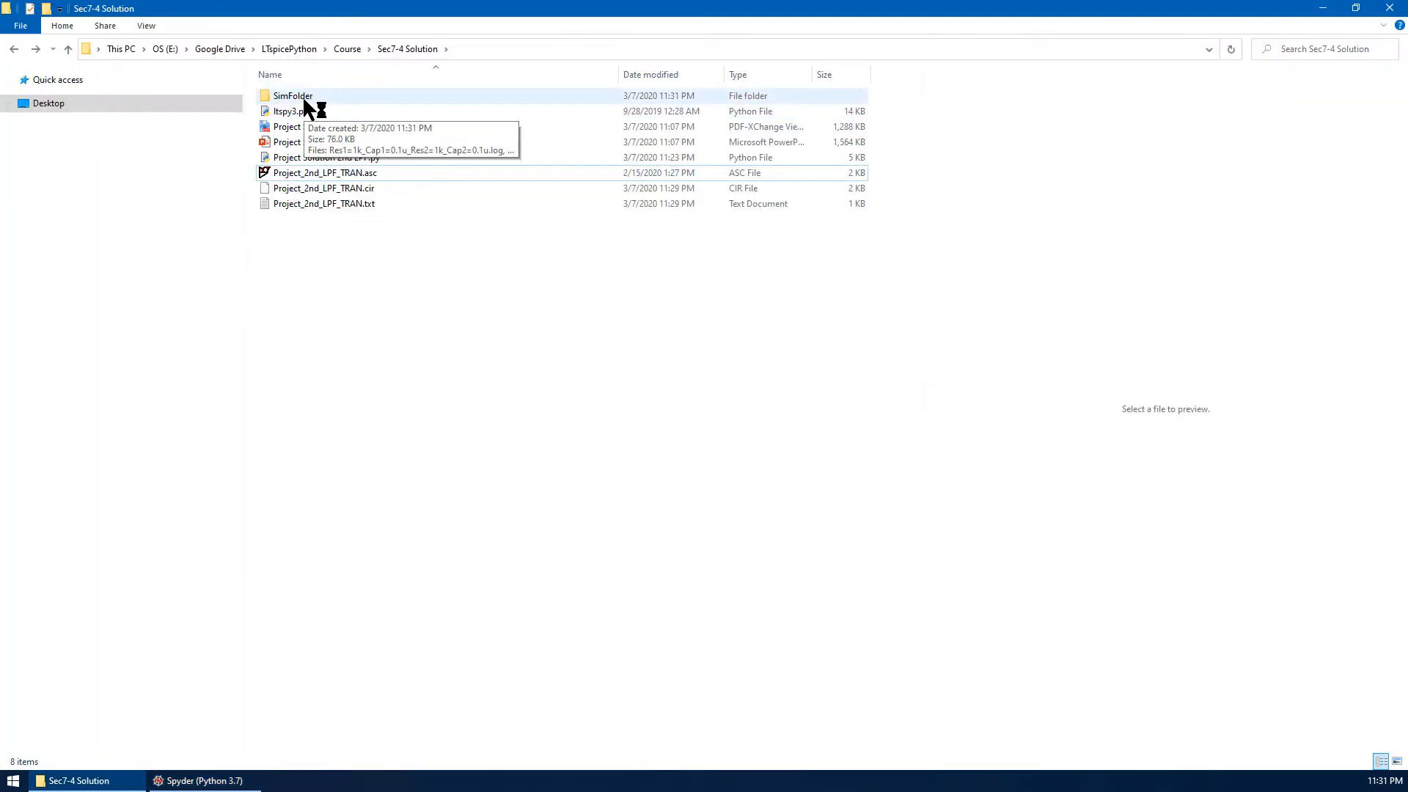
double_click(294, 97)
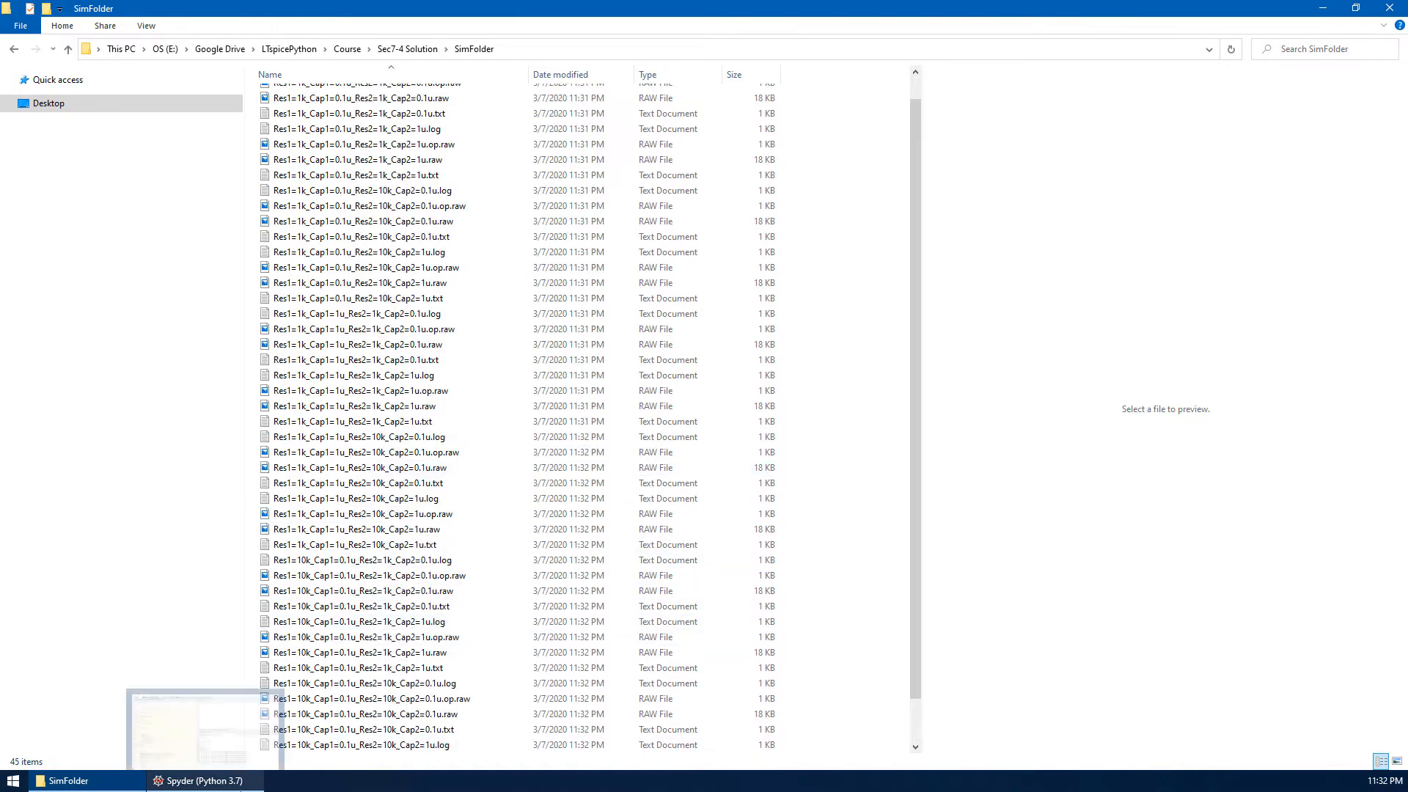
left_click(204, 781)
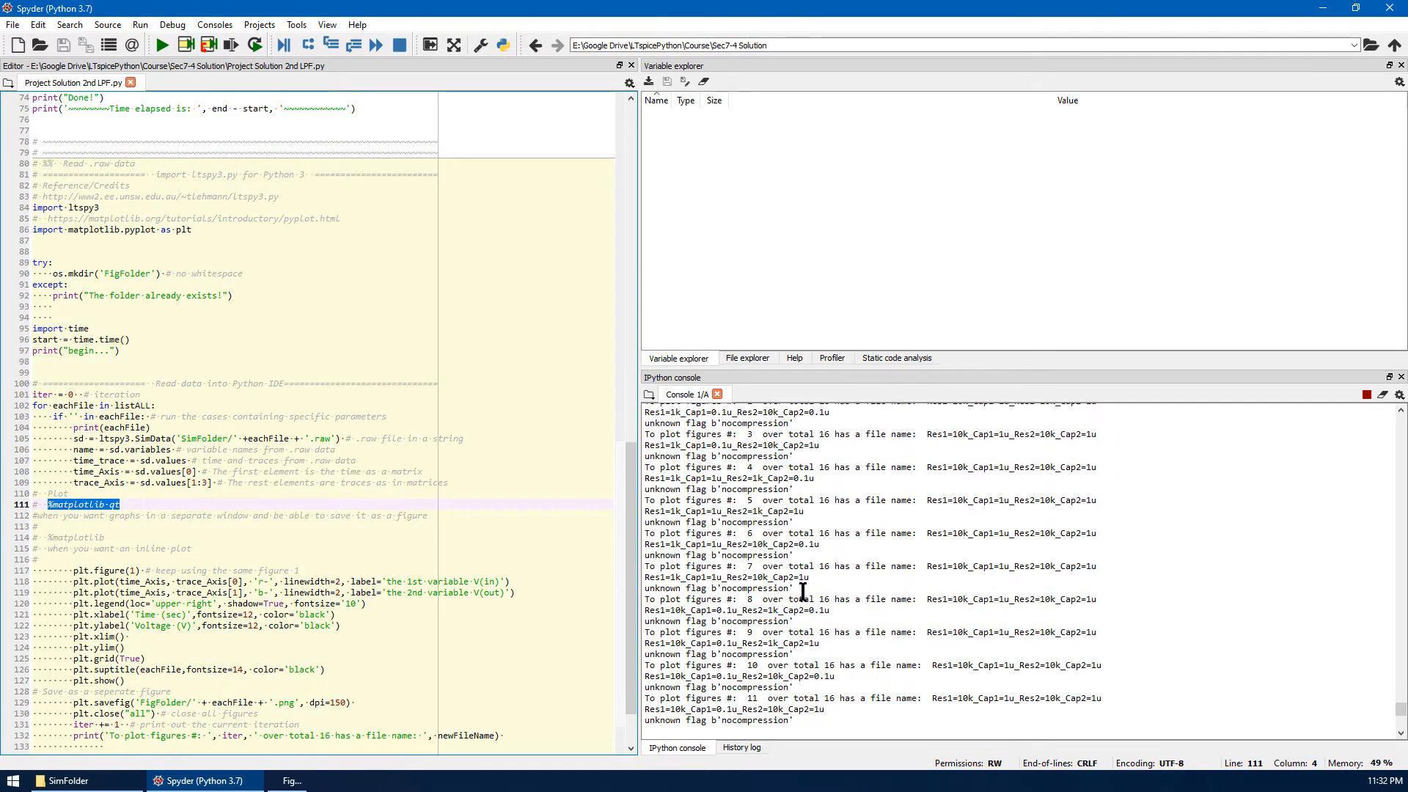
left_click(161, 46)
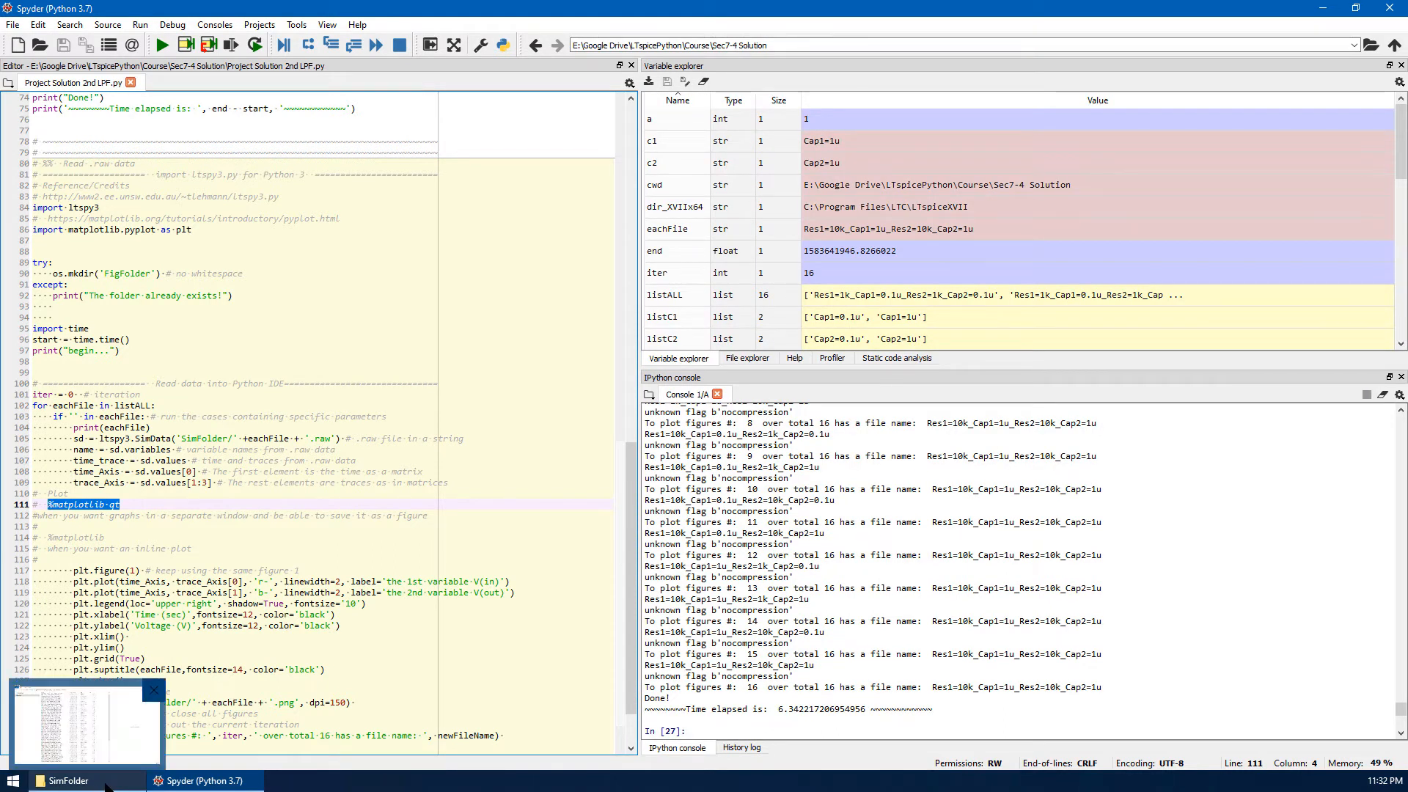
- Go back up to the Sec7-4 Solution folder and open FigFolder with the saved plots
left_click(66, 781)
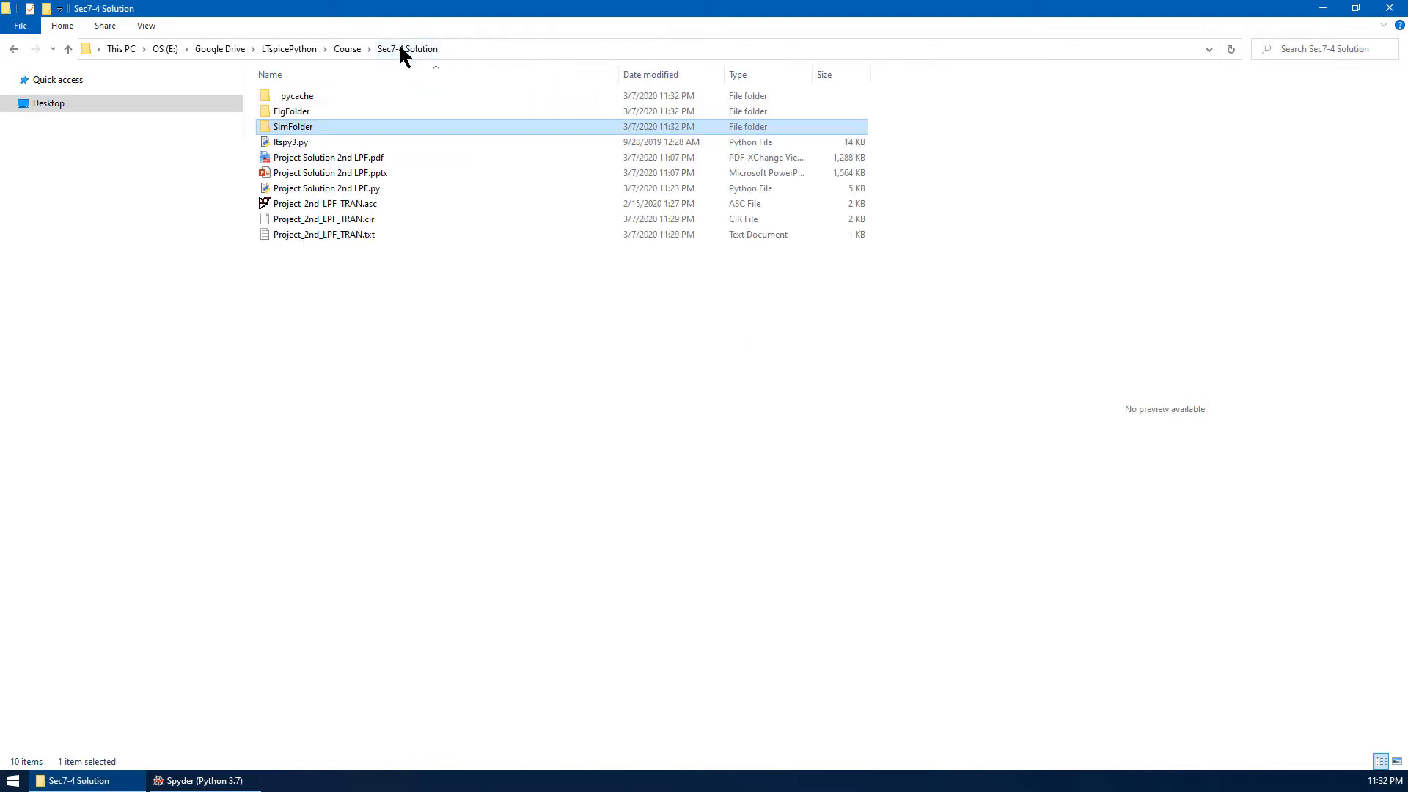
left_click(291, 110)
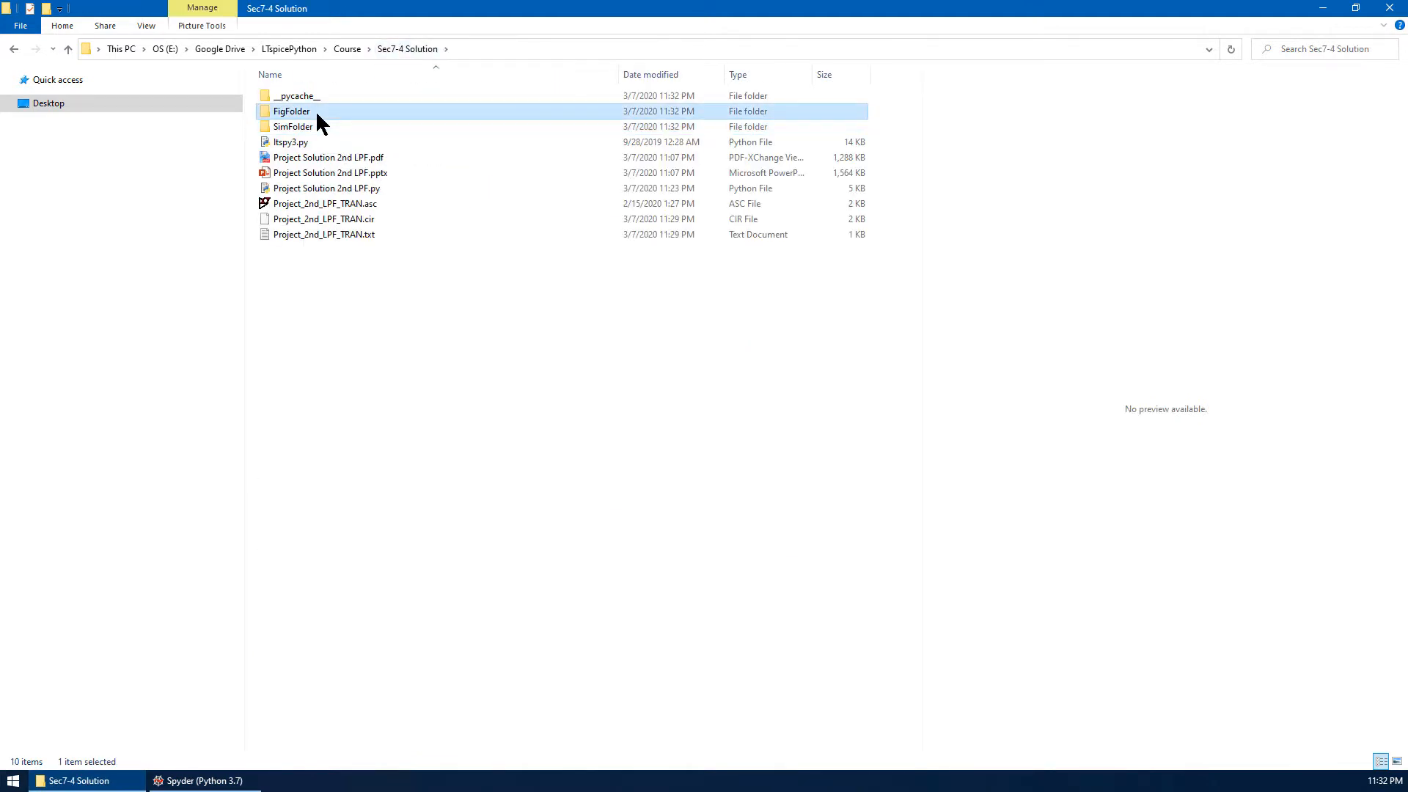
double_click(290, 110)
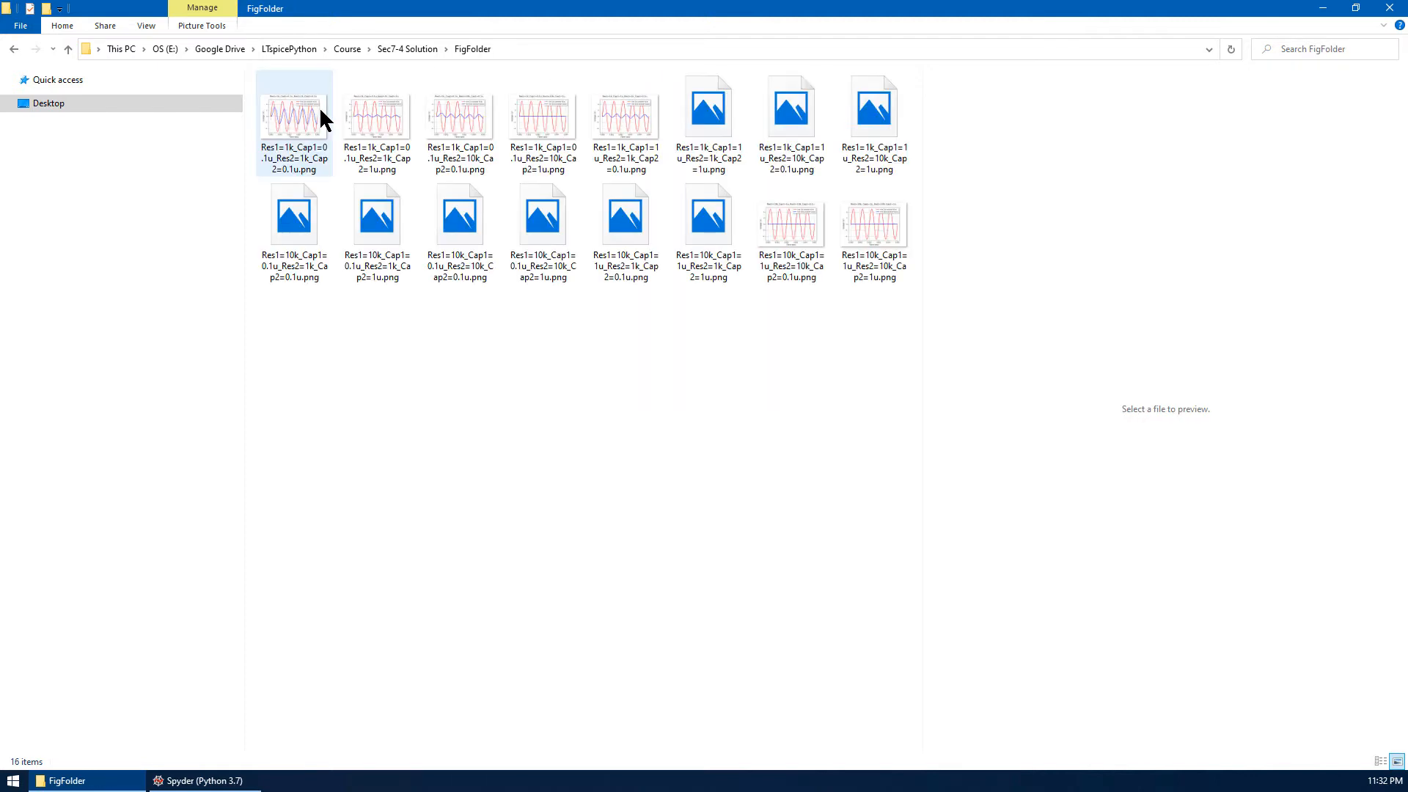
- Preview the first, Res2=10k Cap2=1u and Cap1=1u Res2=10k waveform PNGs, then return to Spyder
left_click(293, 114)
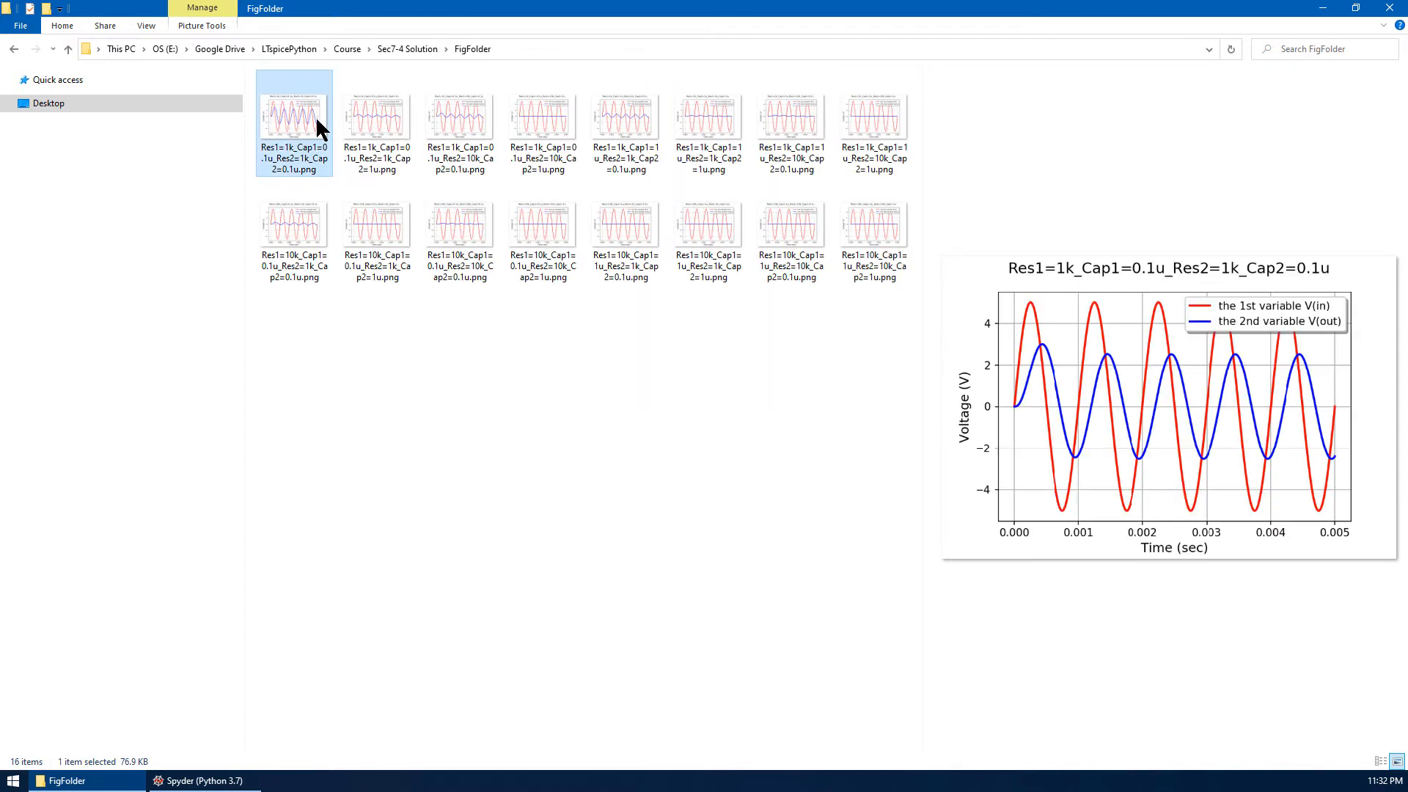
left_click(377, 113)
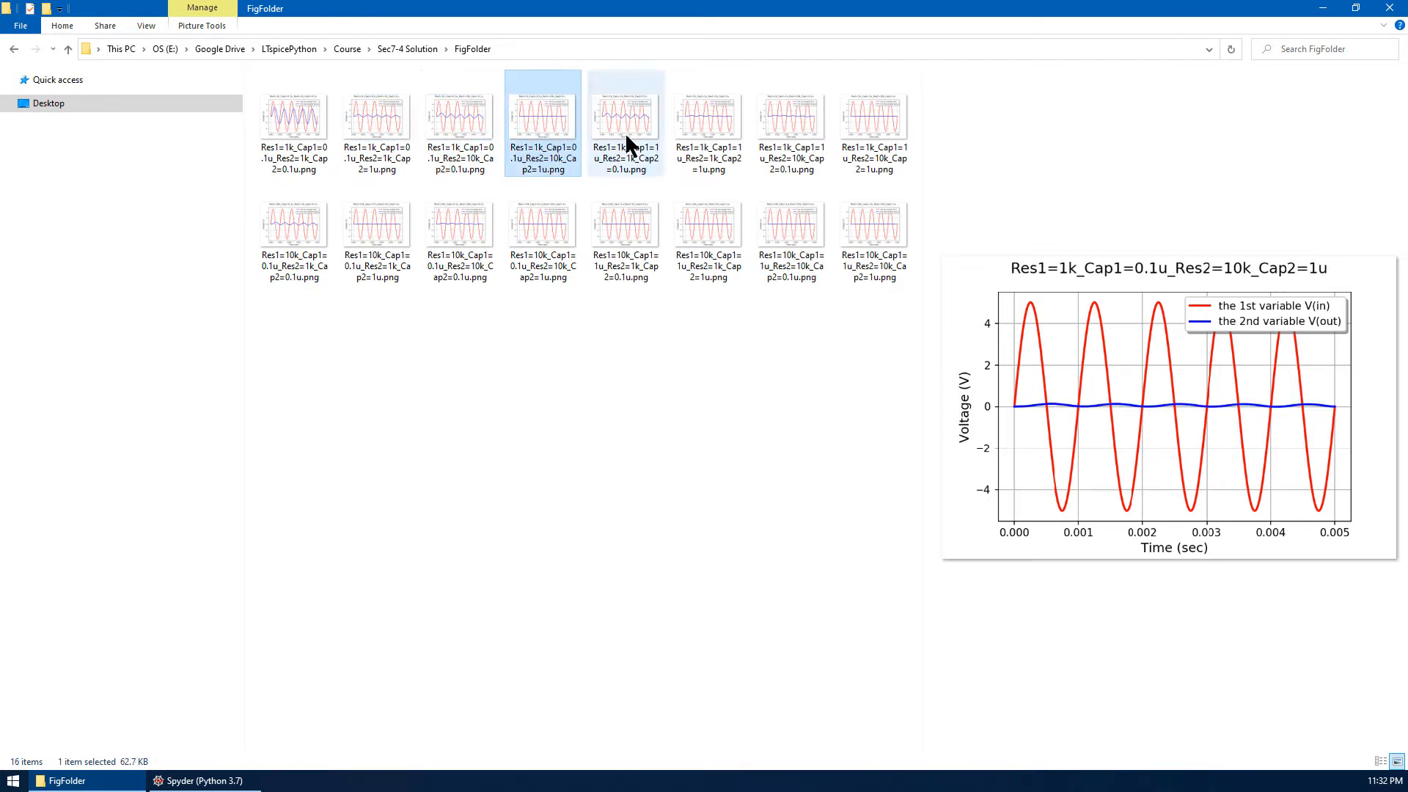
left_click(790, 114)
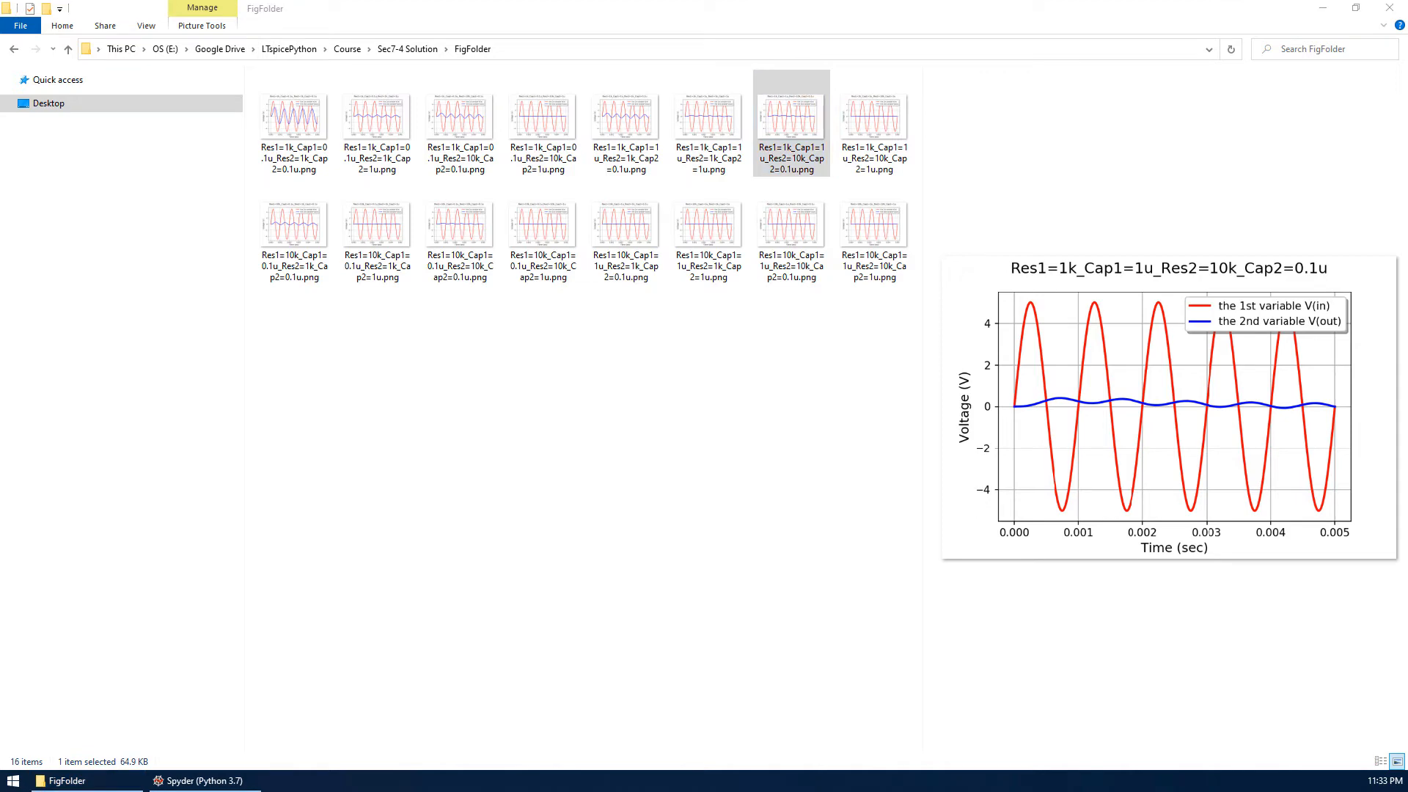
left_click(199, 779)
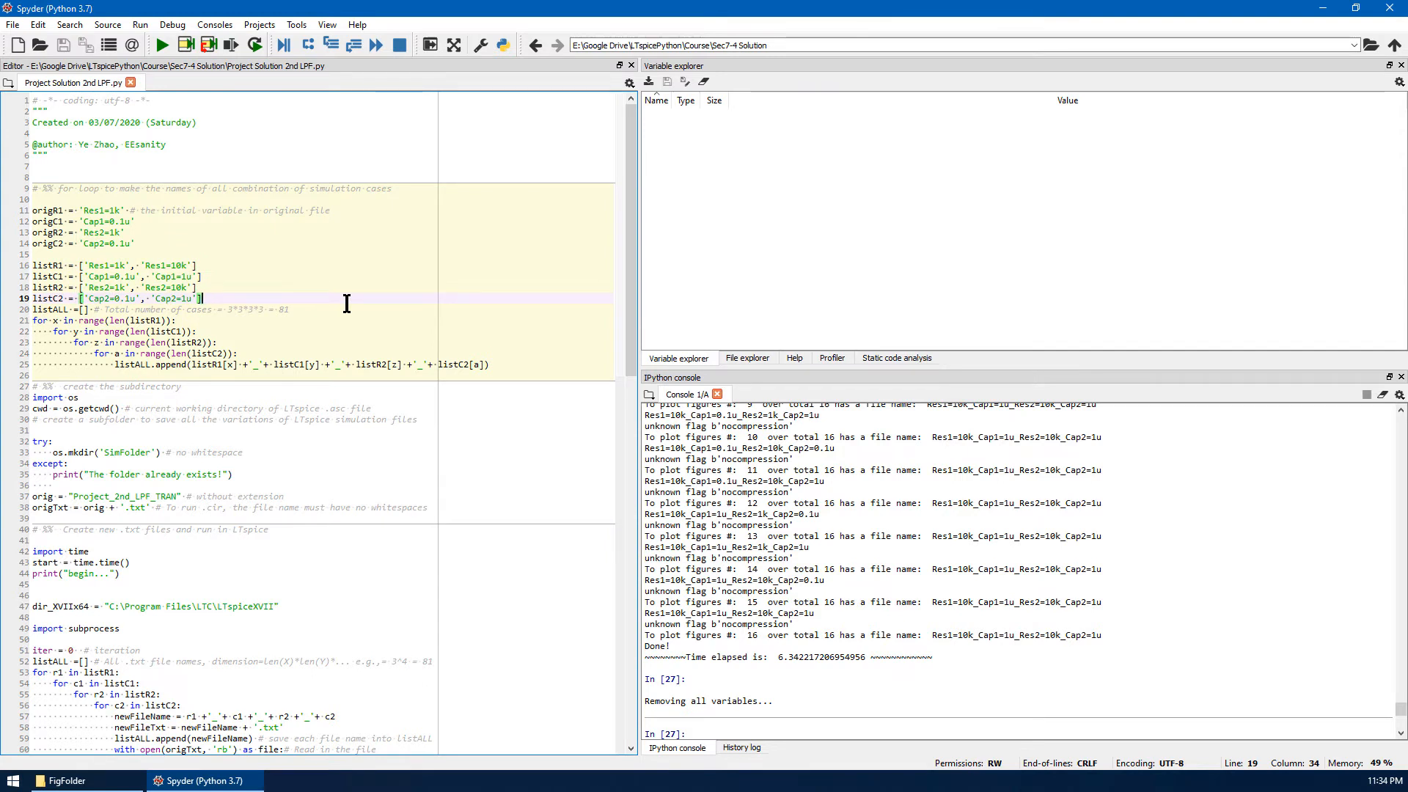
left_click(353, 264)
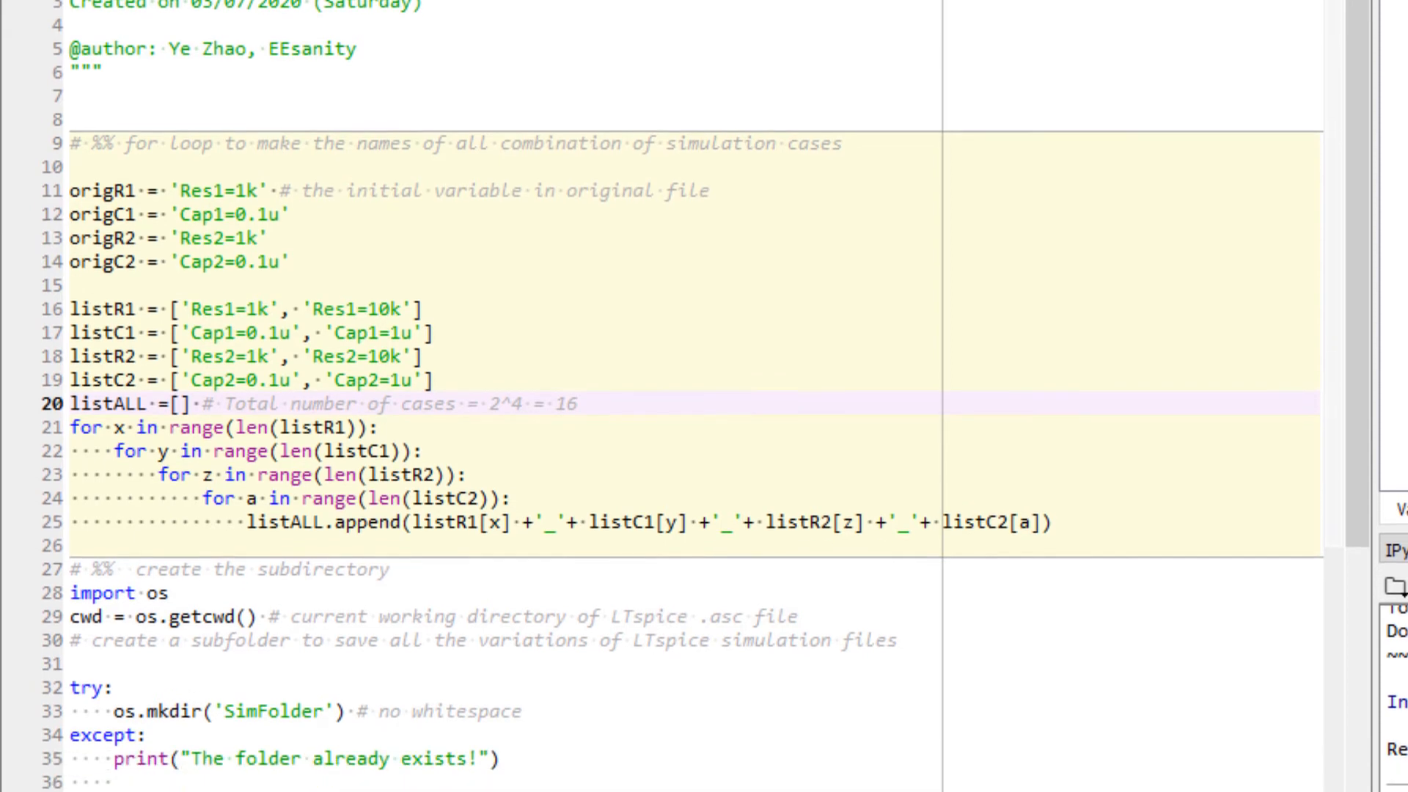
scroll("down", 3)
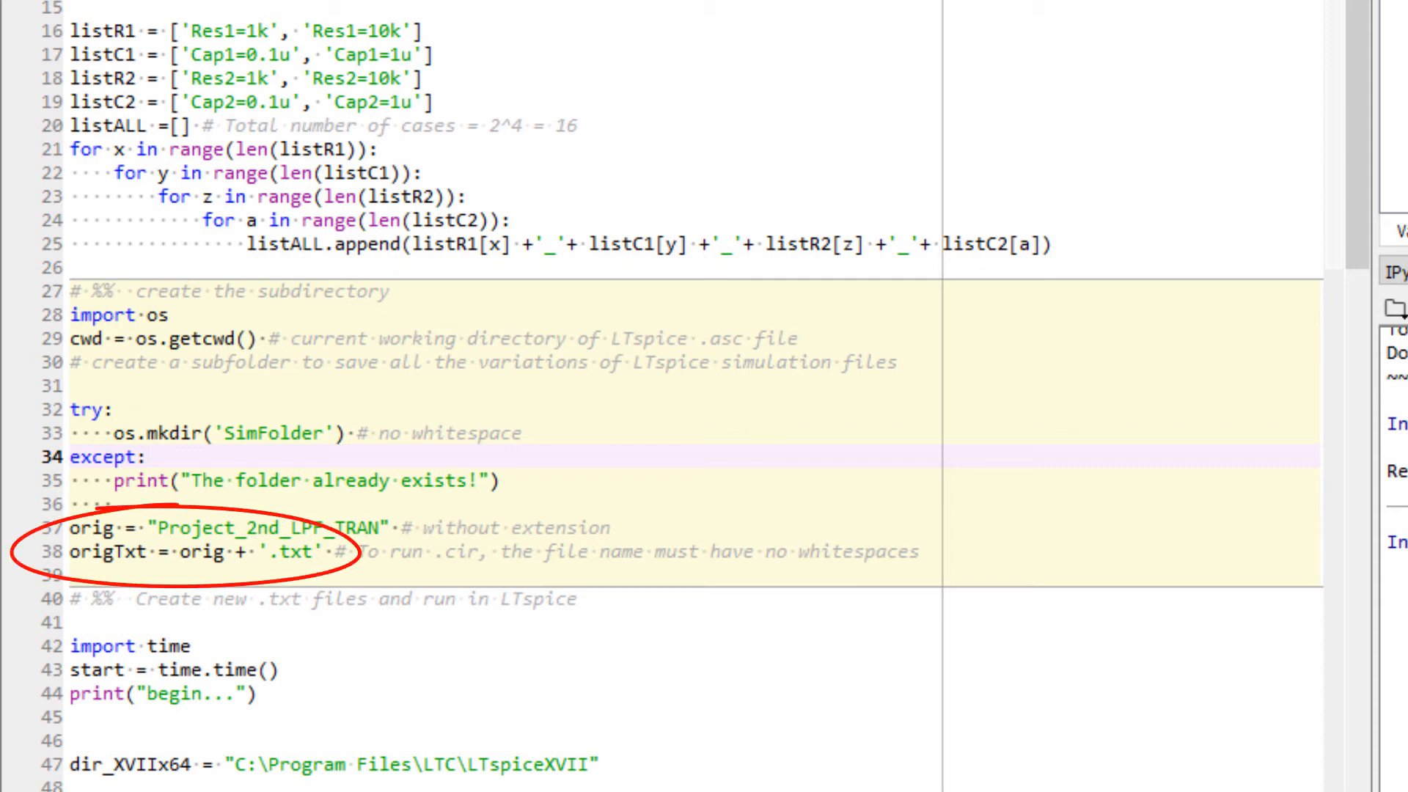
scroll("down", 3)
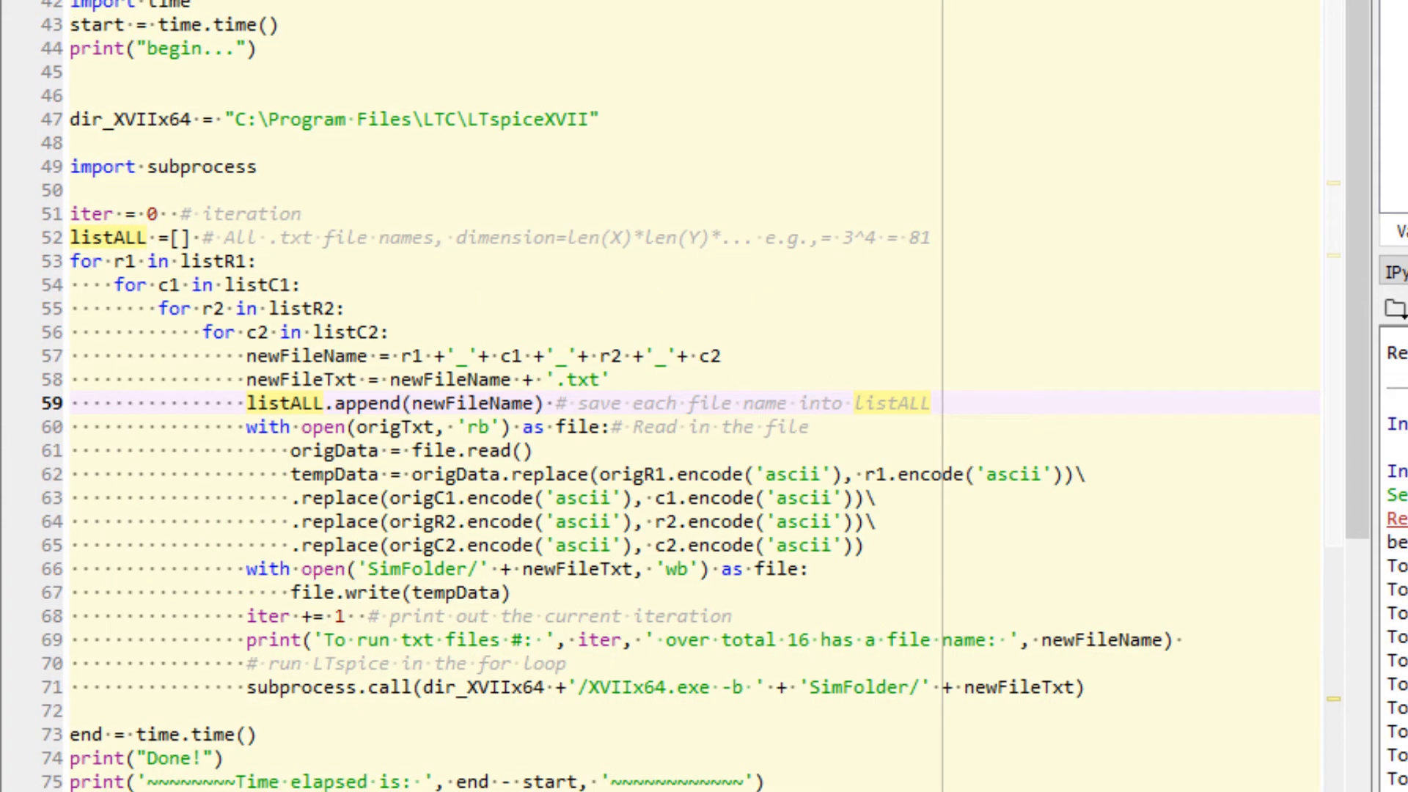